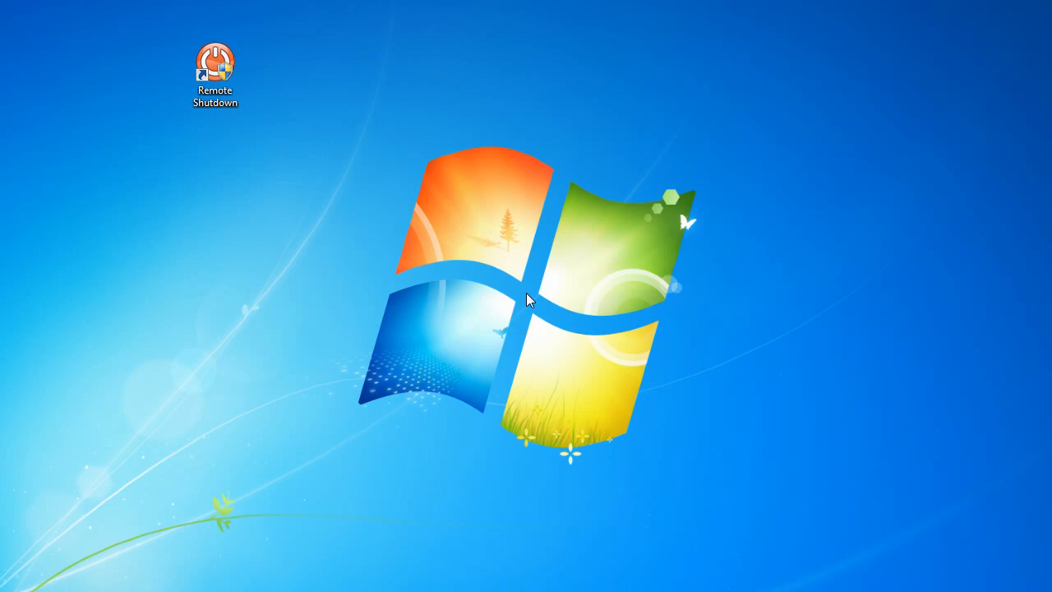
# - Launch EMCO Remote Shutdown from its desktop shortcut
pyautogui.click(214, 74)
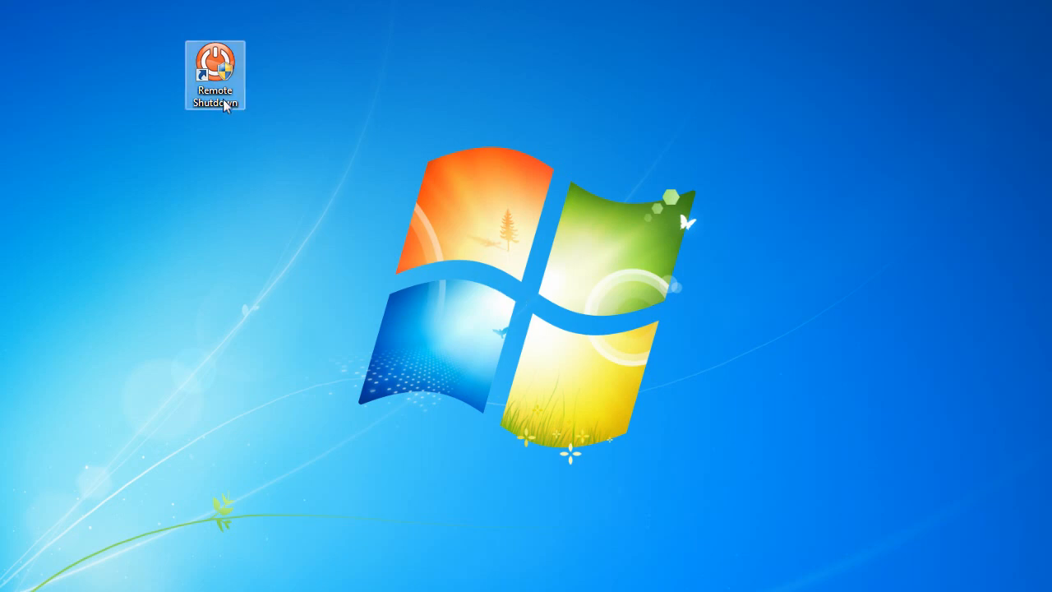
pyautogui.doubleClick(215, 74)
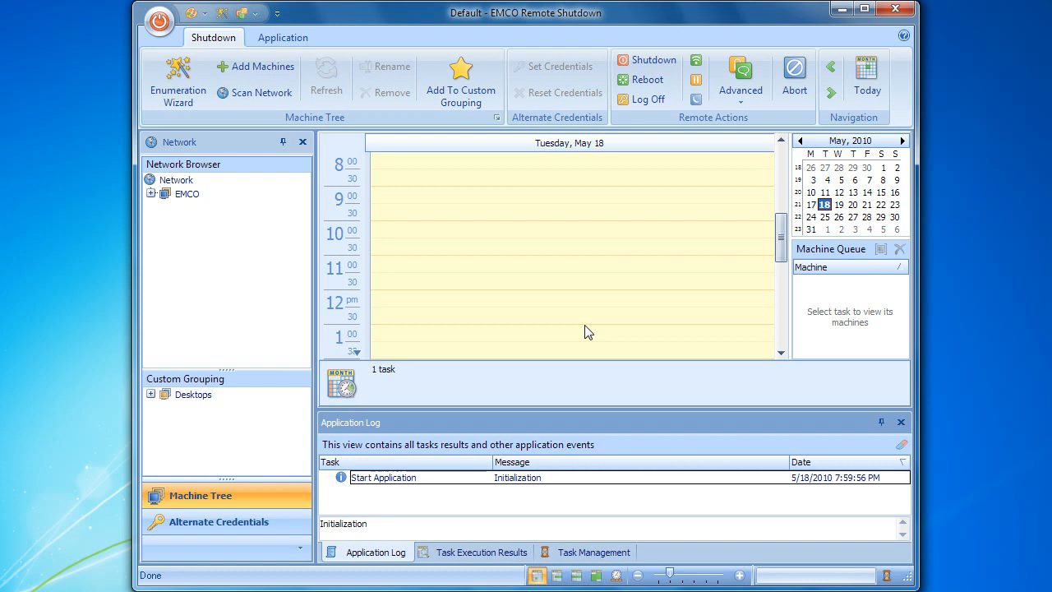
pyautogui.moveTo(600, 267)
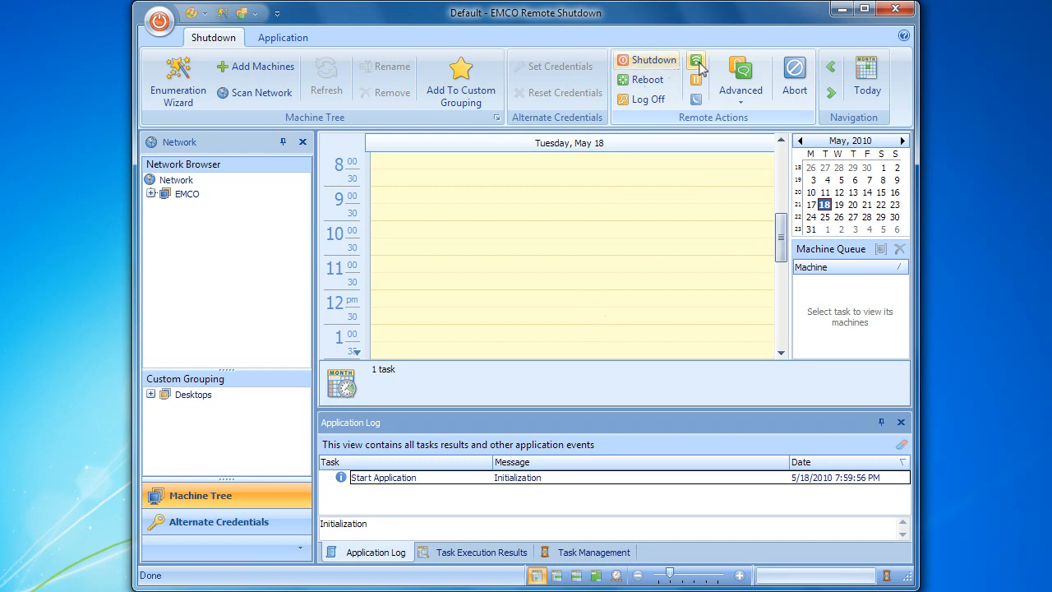
pyautogui.moveTo(697, 66)
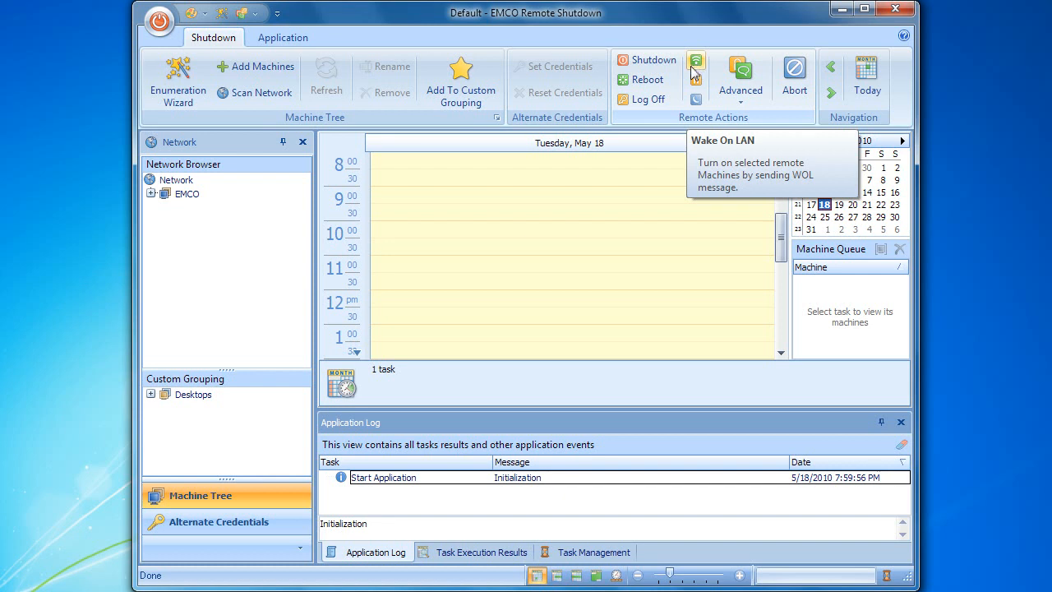
pyautogui.moveTo(648, 79)
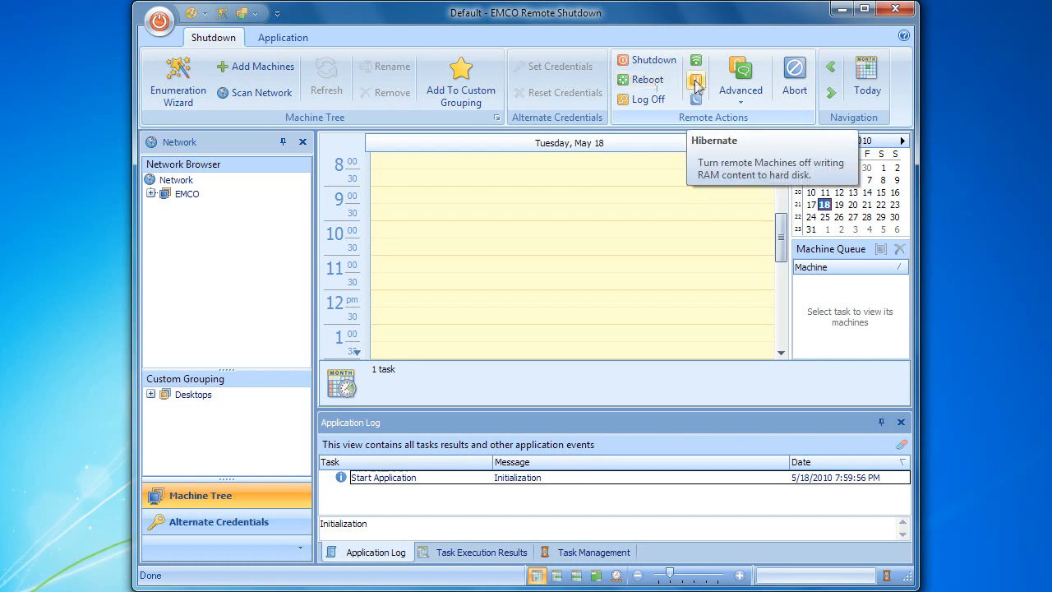
pyautogui.moveTo(697, 102)
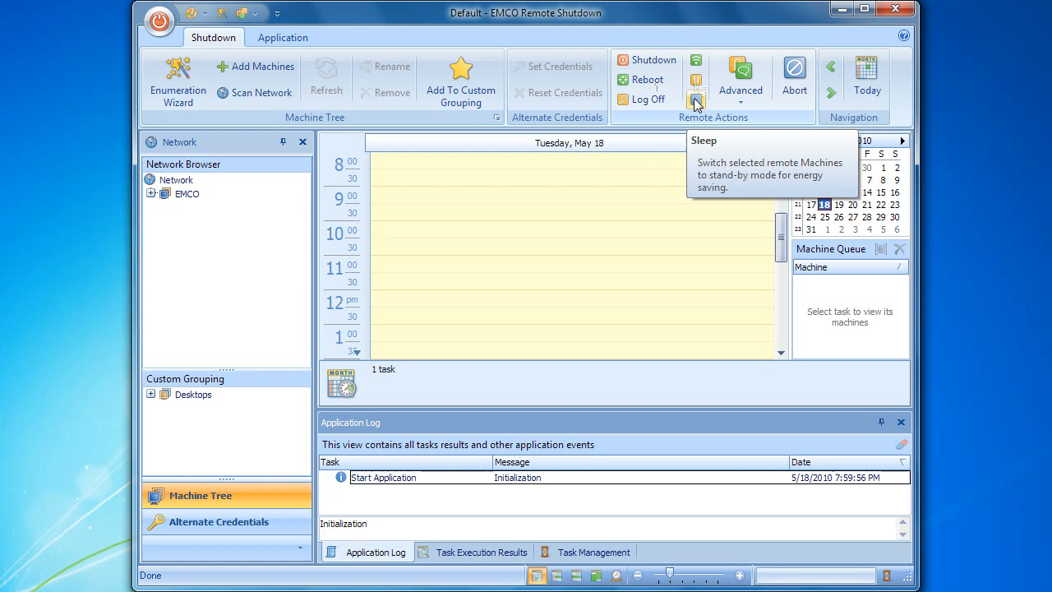
pyautogui.moveTo(648, 98)
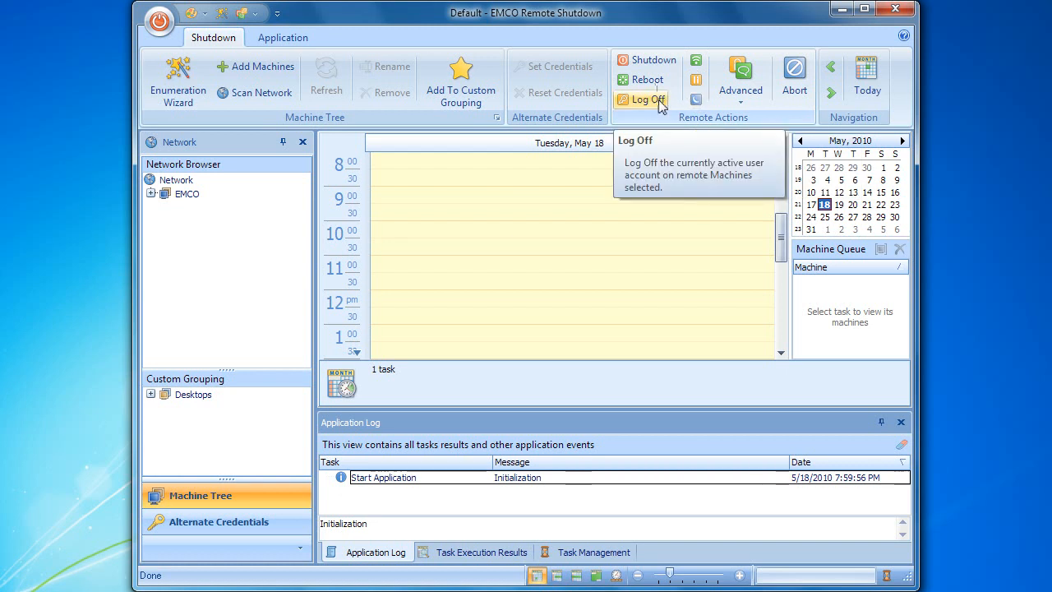
pyautogui.click(740, 79)
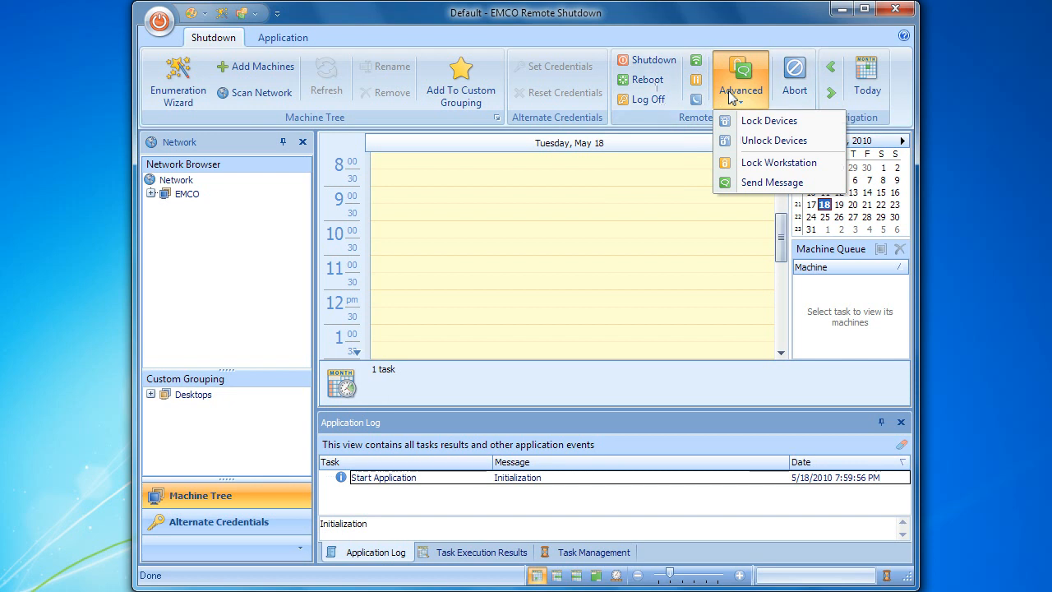
pyautogui.moveTo(769, 121)
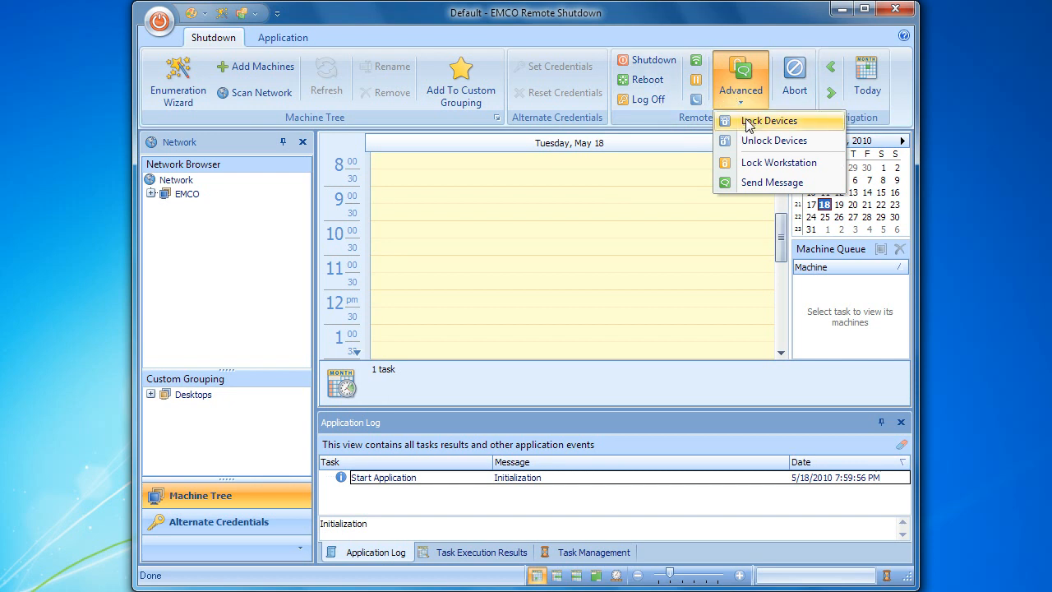
pyautogui.moveTo(772, 140)
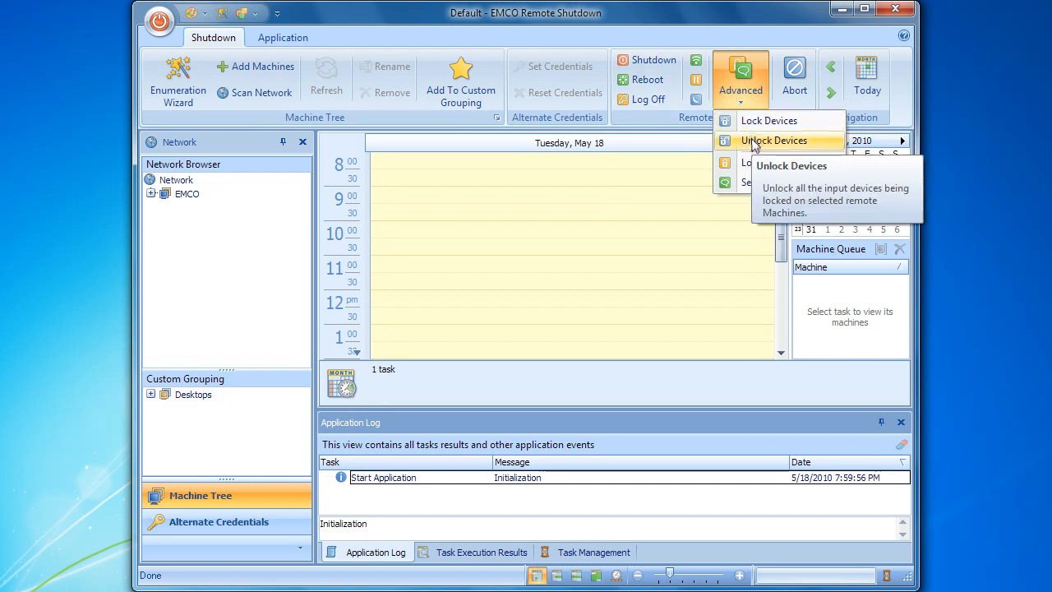
pyautogui.moveTo(781, 163)
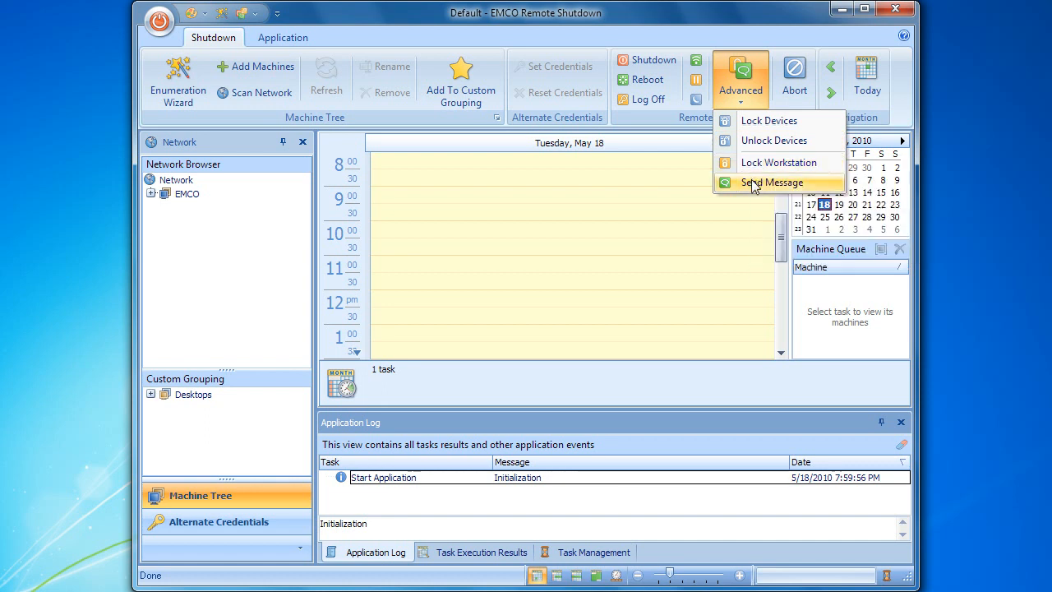
pyautogui.moveTo(771, 180)
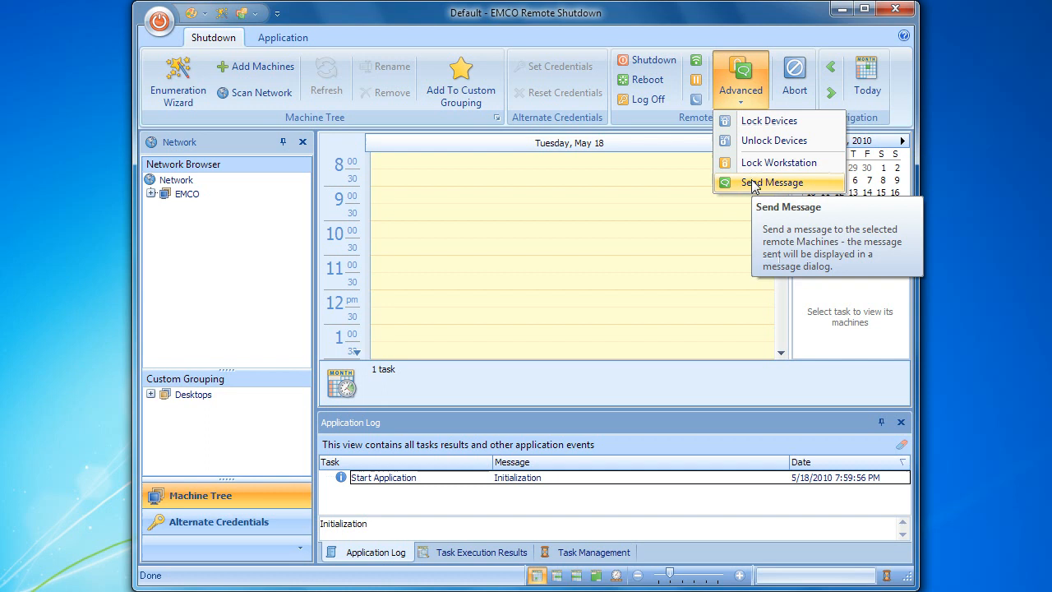
pyautogui.click(739, 79)
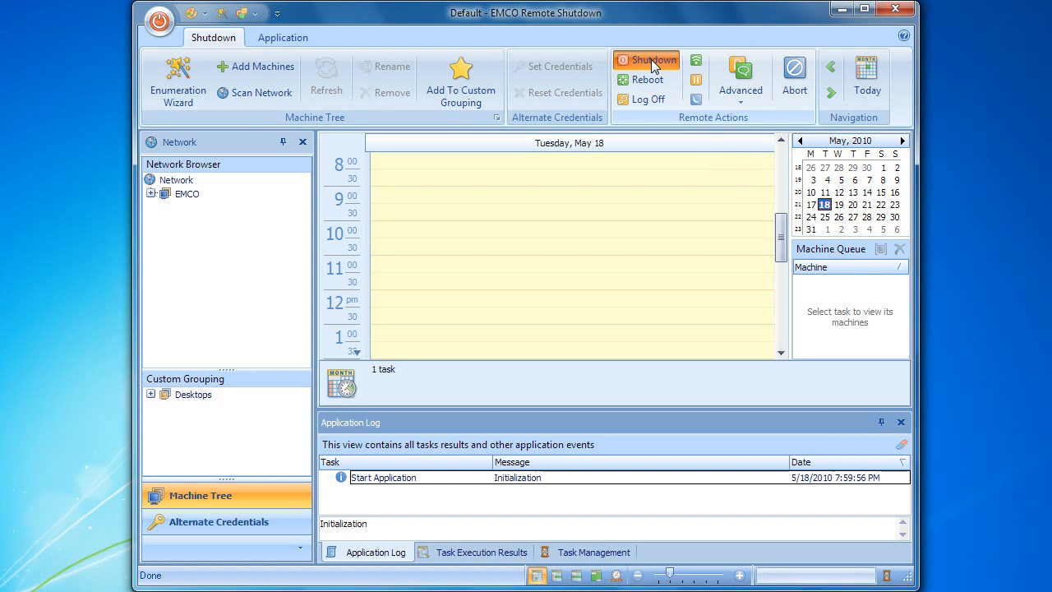
# - Start a new Shutdown task from Remote Actions and begin editing its subject
pyautogui.click(654, 59)
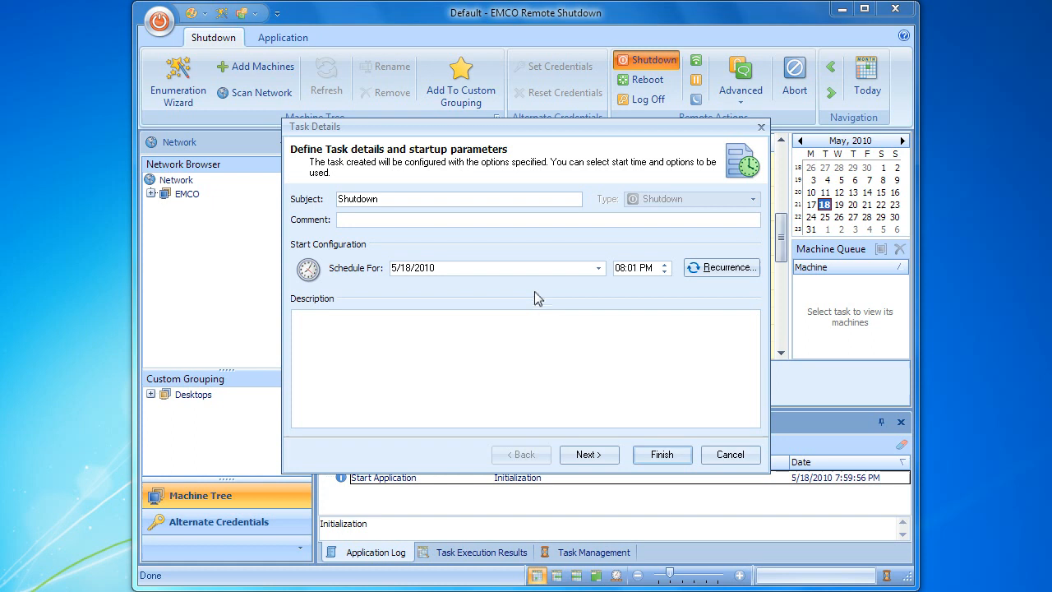
pyautogui.click(457, 197)
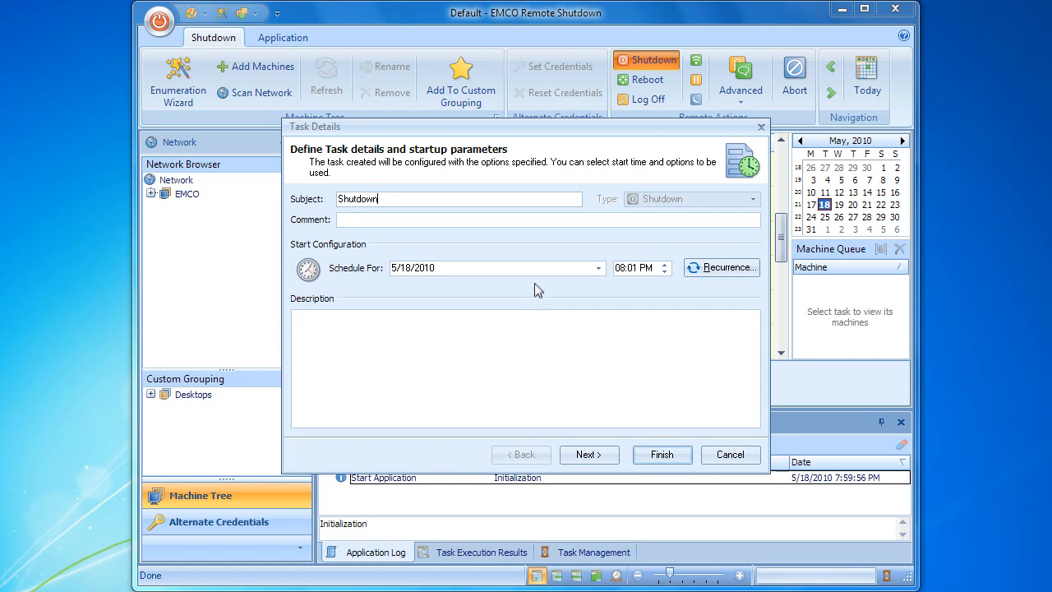
pyautogui.moveTo(632, 287)
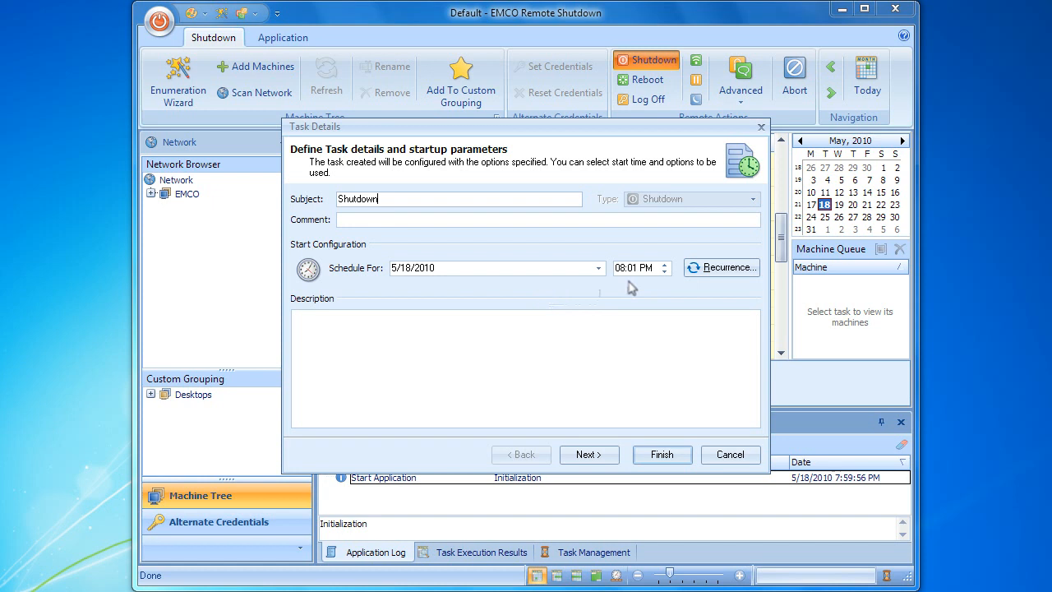
# - Set recurrence to monthly on the third Tuesday of every 1 month at 09:00 PM
pyautogui.click(720, 266)
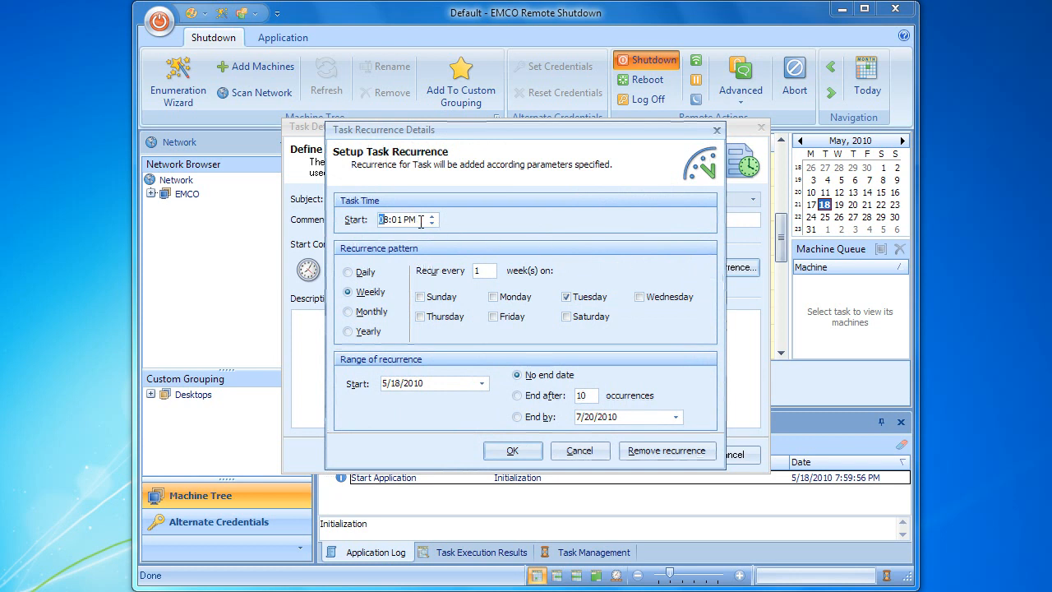
pyautogui.write('09:00 PM')
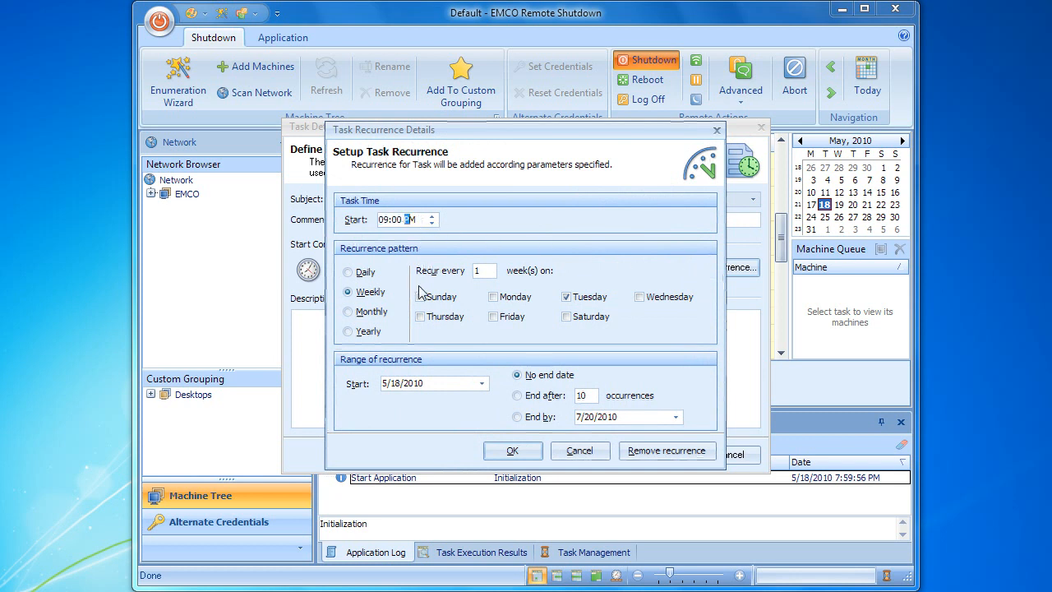
pyautogui.click(420, 296)
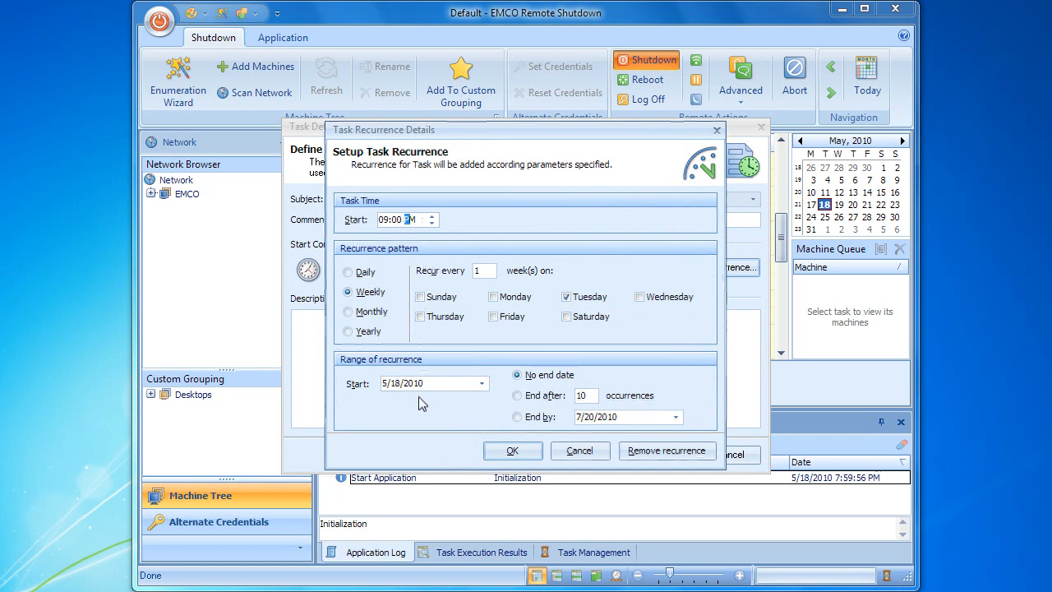
pyautogui.moveTo(508, 403)
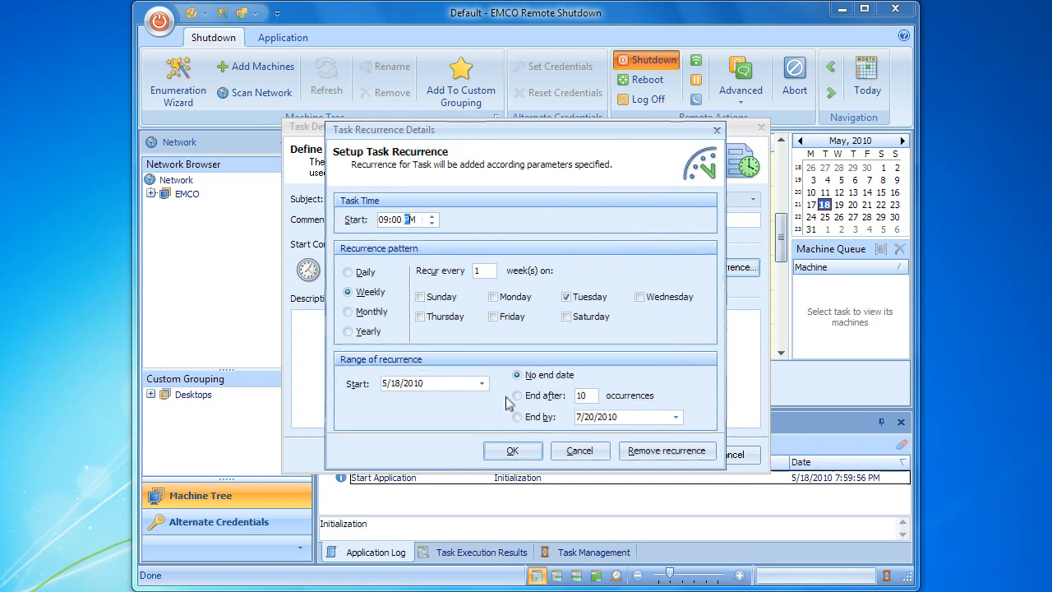
pyautogui.moveTo(510, 424)
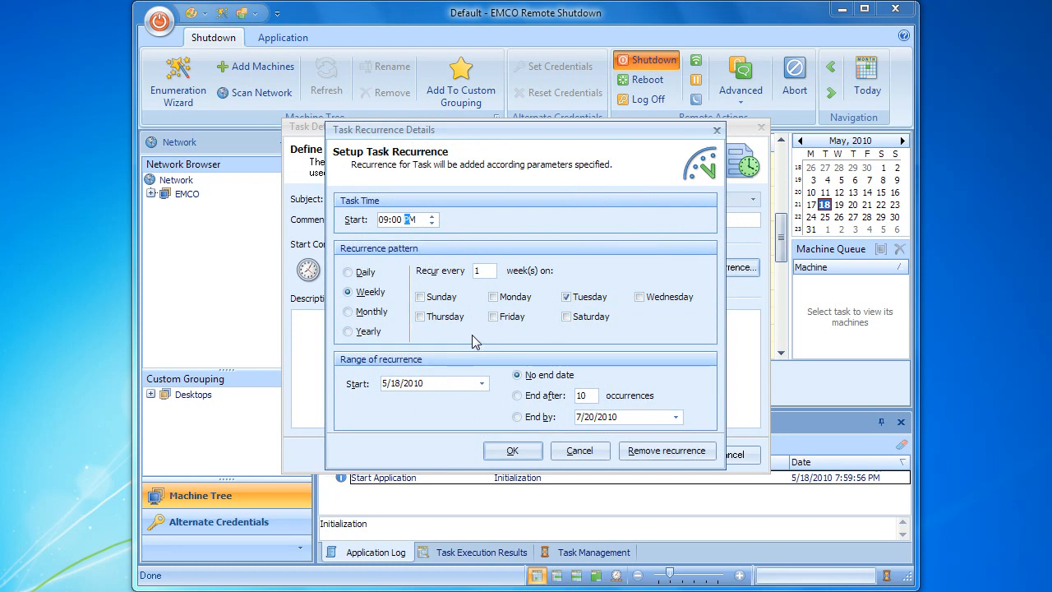
pyautogui.moveTo(385, 326)
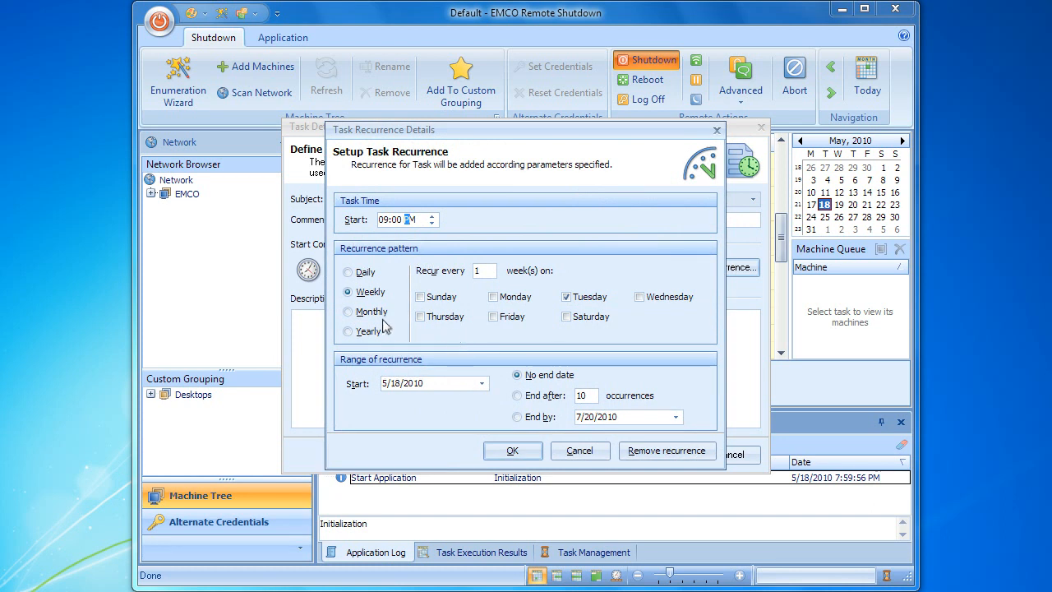
pyautogui.click(348, 312)
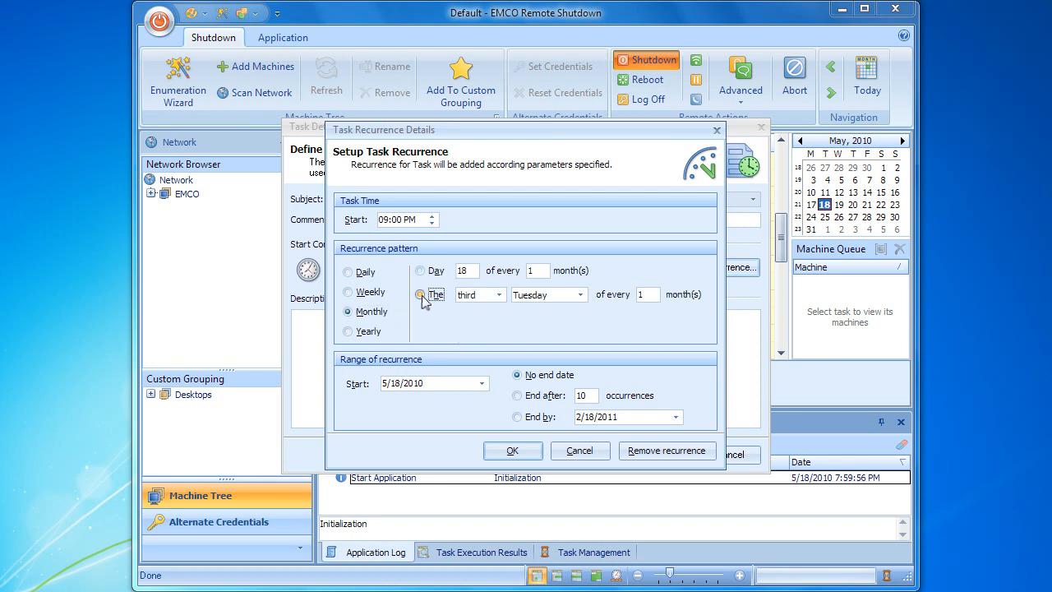
pyautogui.click(513, 450)
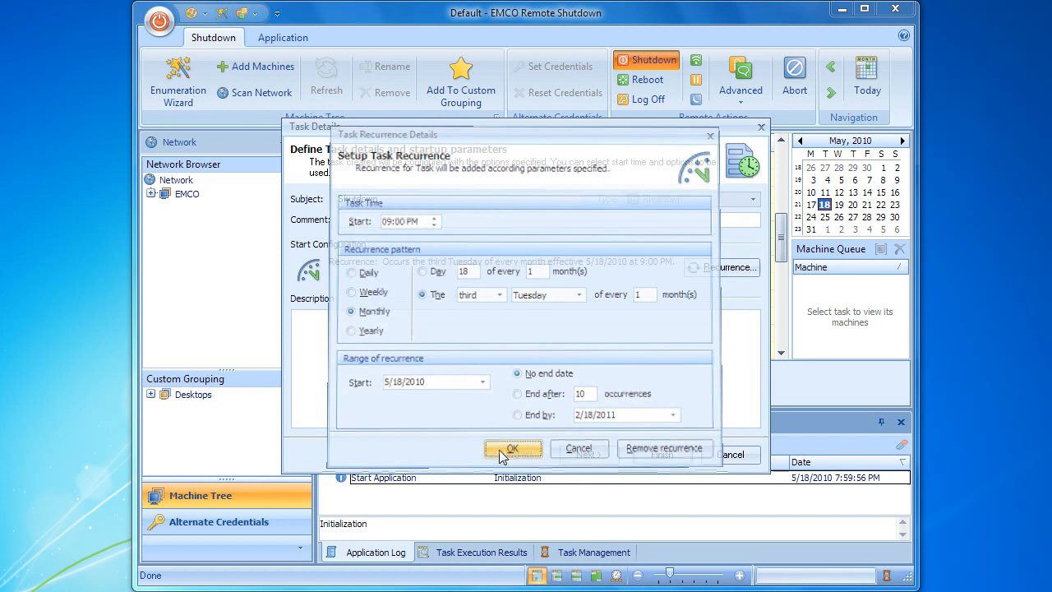
pyautogui.click(513, 449)
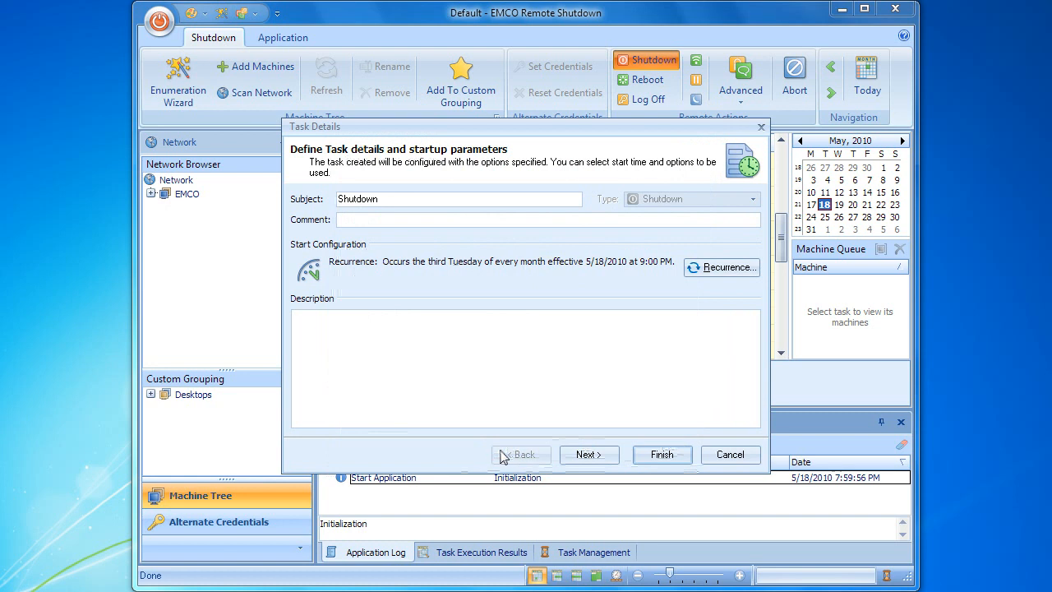
# - Tick the Desktops group to add all four of its machines and continue
pyautogui.click(588, 453)
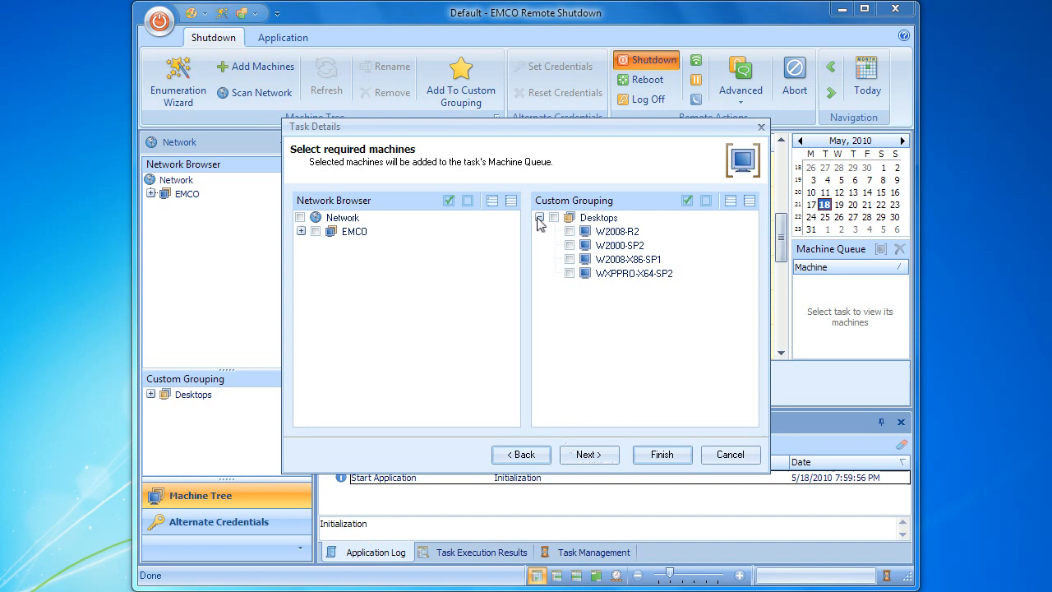
pyautogui.click(553, 217)
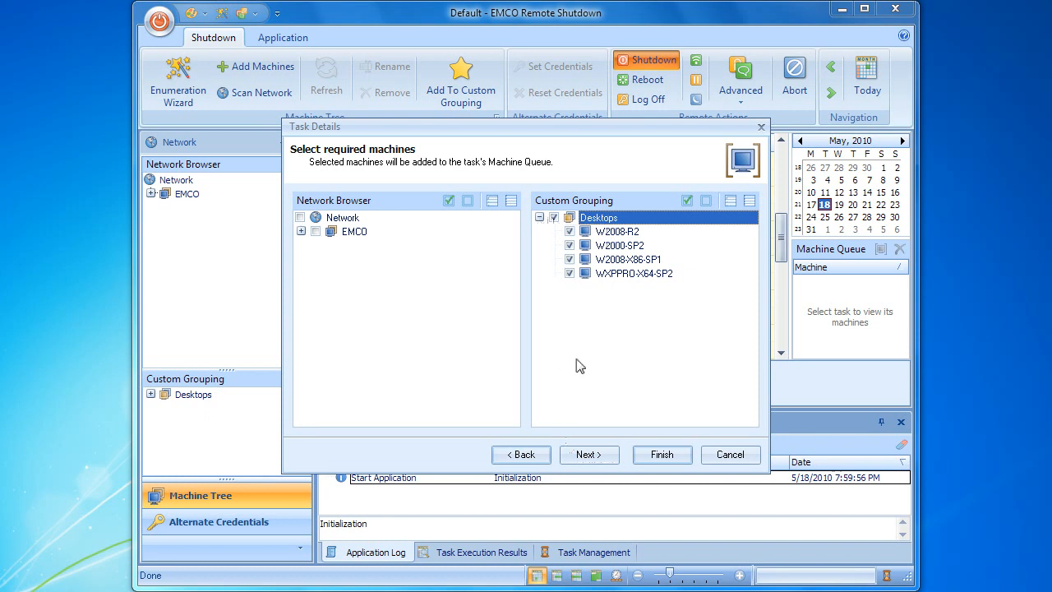
pyautogui.click(588, 454)
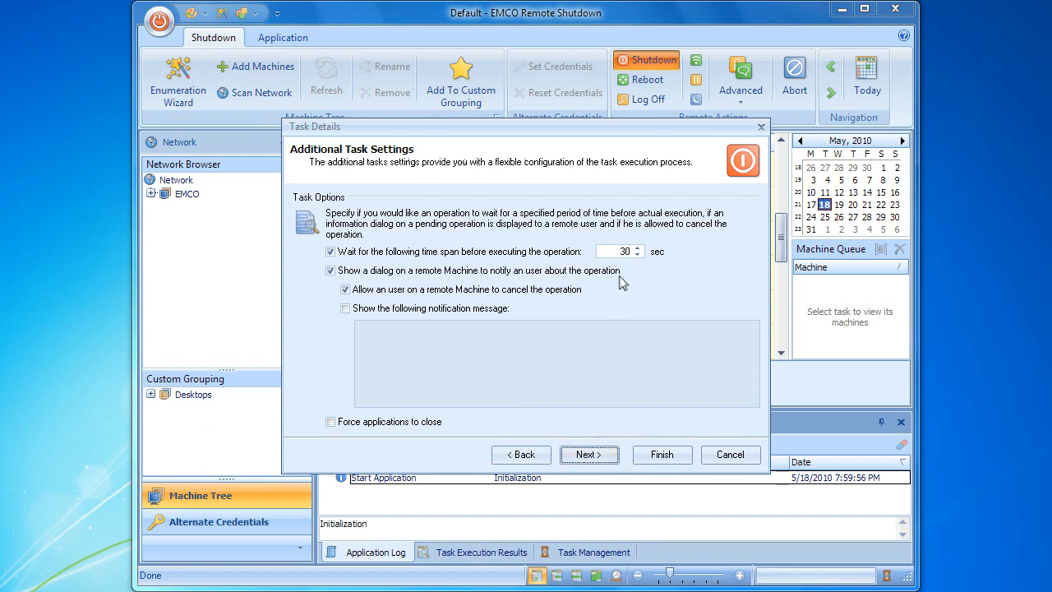
pyautogui.moveTo(626, 266)
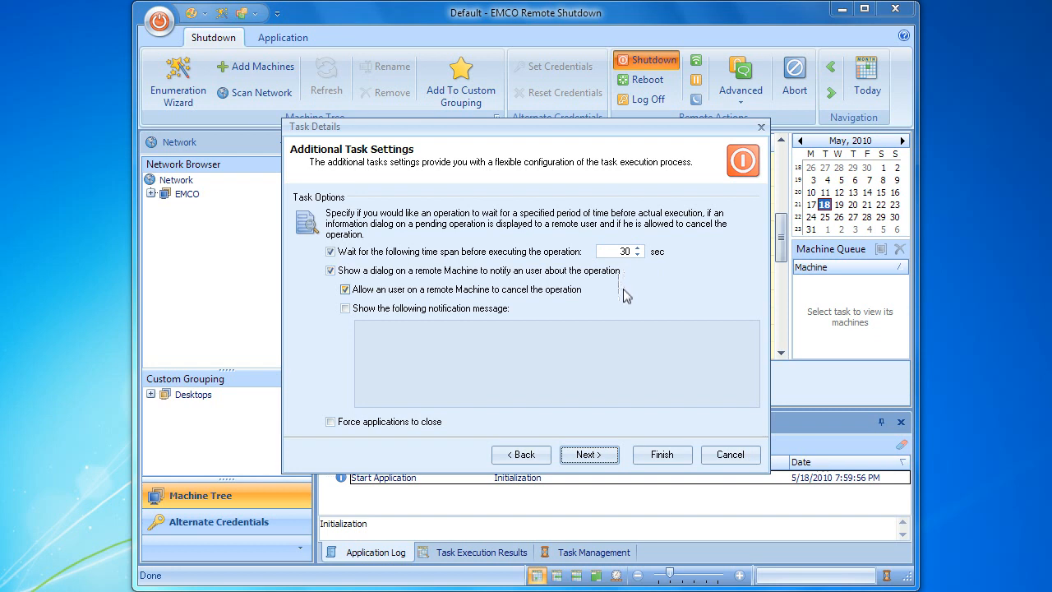
# - Enable the notification message 'Please finish your work now' and force applications to close
pyautogui.click(345, 309)
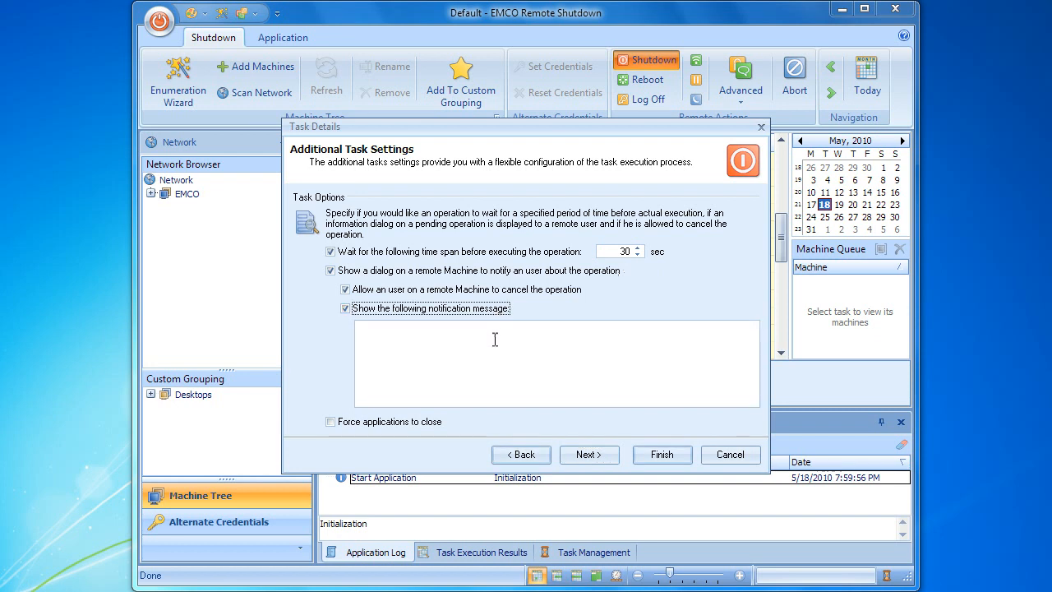
pyautogui.write('Please finish you')
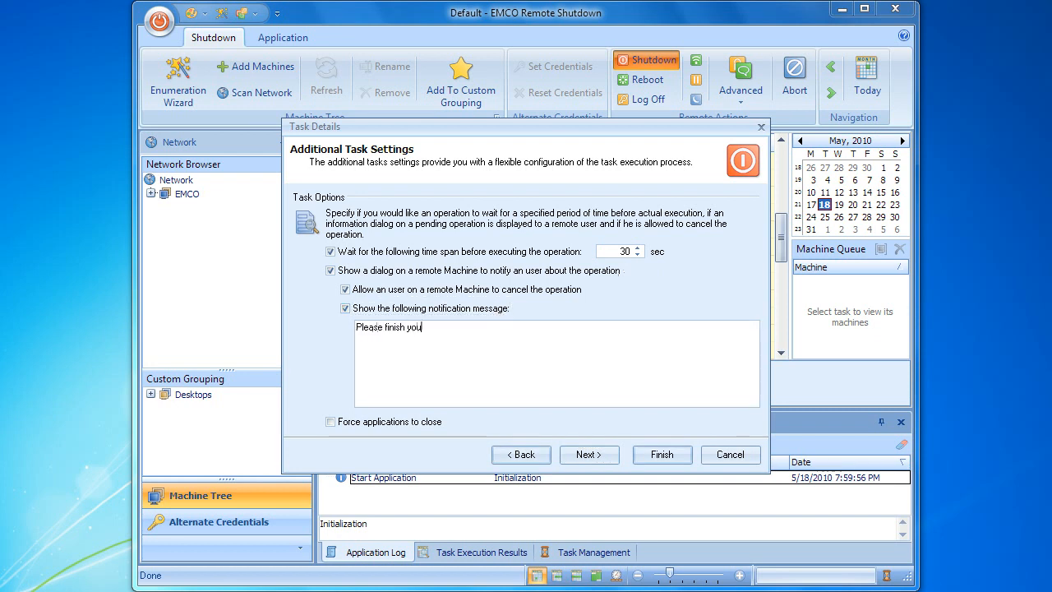
pyautogui.write('r work now')
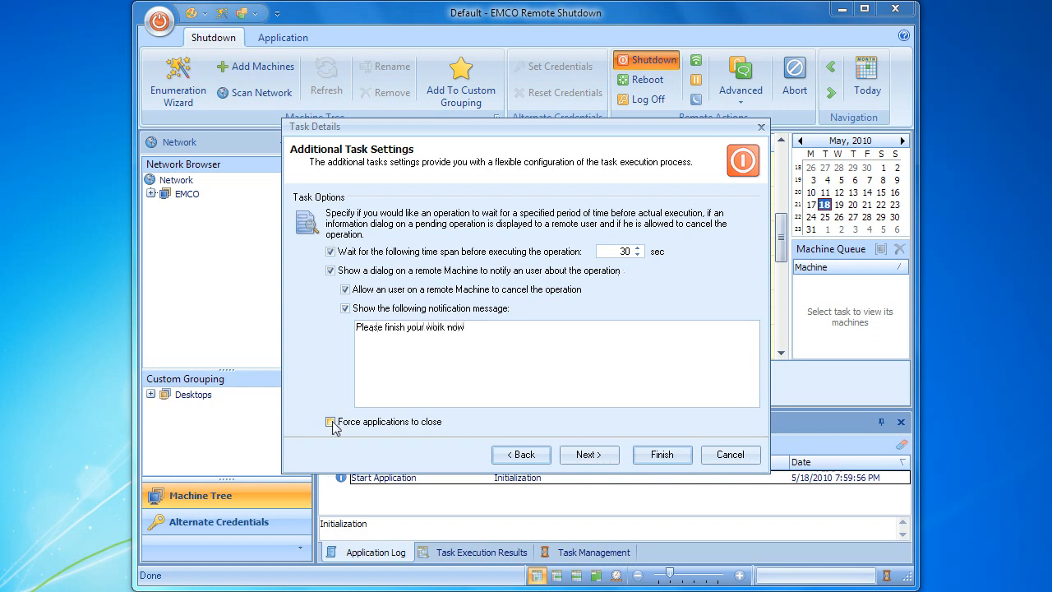
pyautogui.click(331, 420)
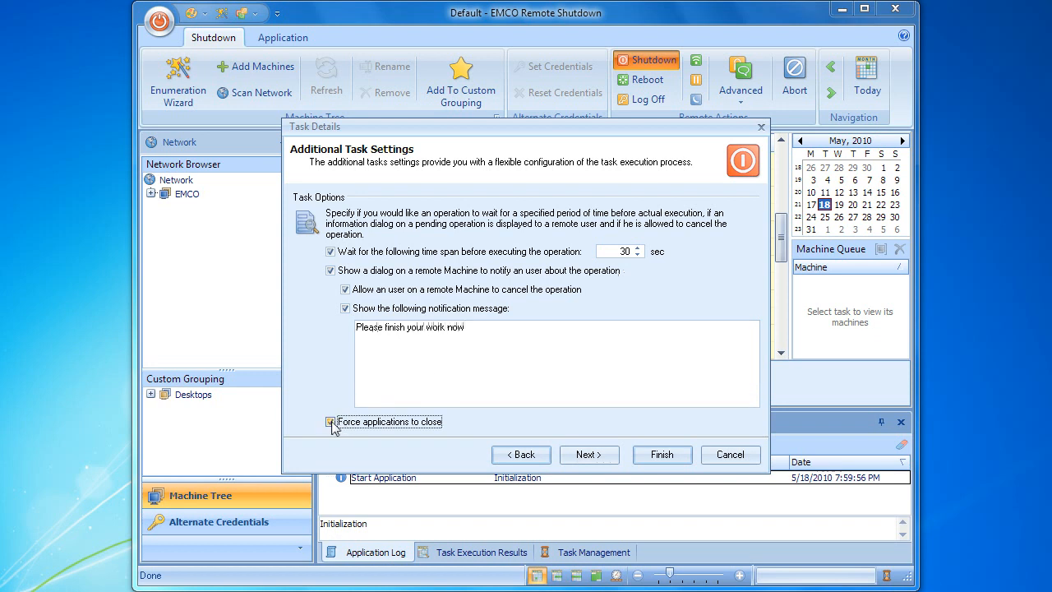
pyautogui.click(330, 421)
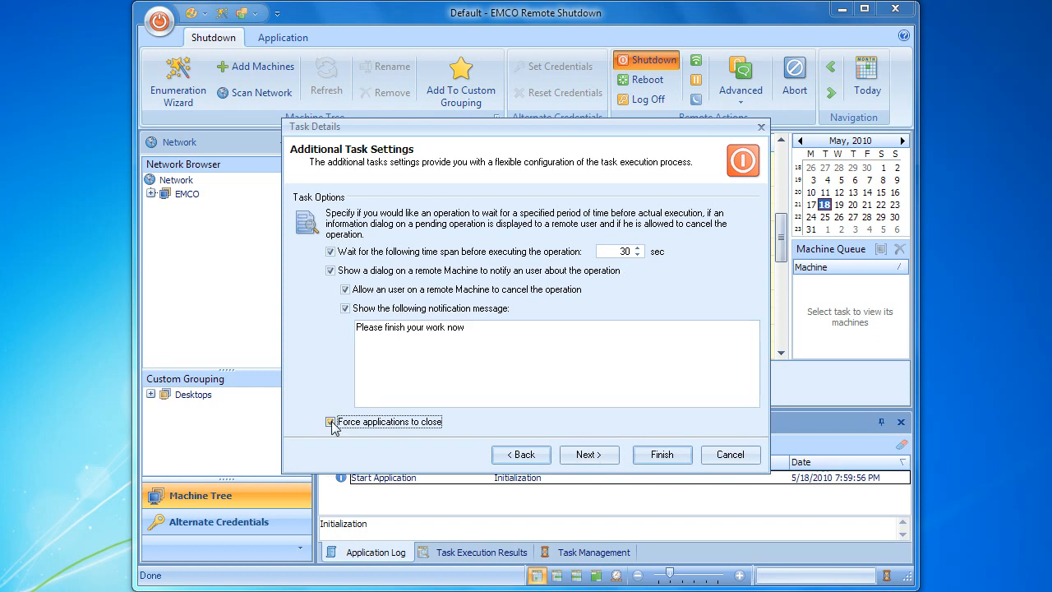
pyautogui.click(330, 421)
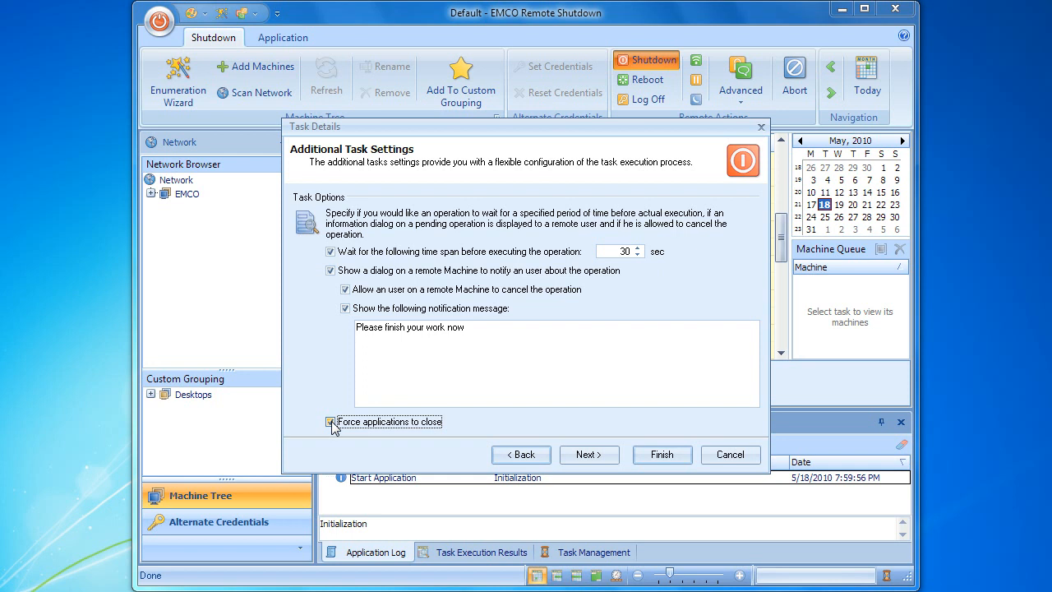
pyautogui.click(330, 420)
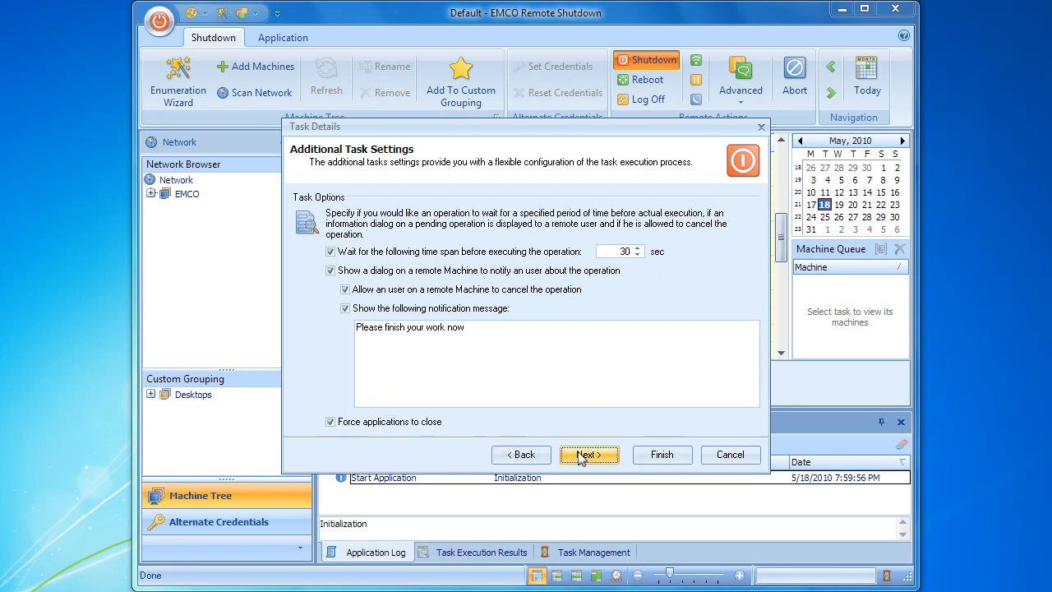
# - Advance the wizard to the E-mail Notifications page with default configuration
pyautogui.click(589, 453)
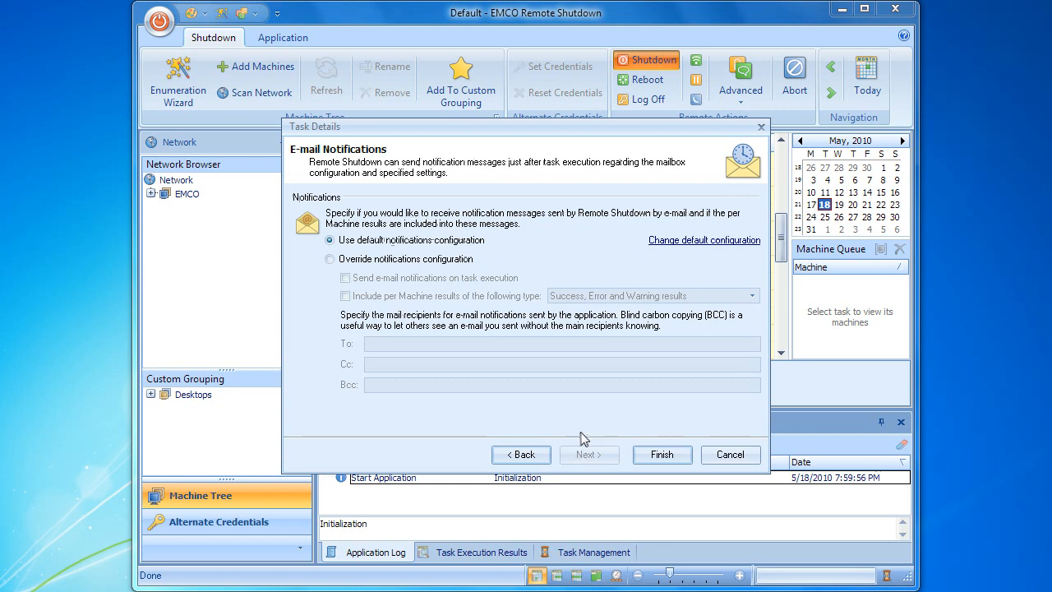
pyautogui.moveTo(575, 271)
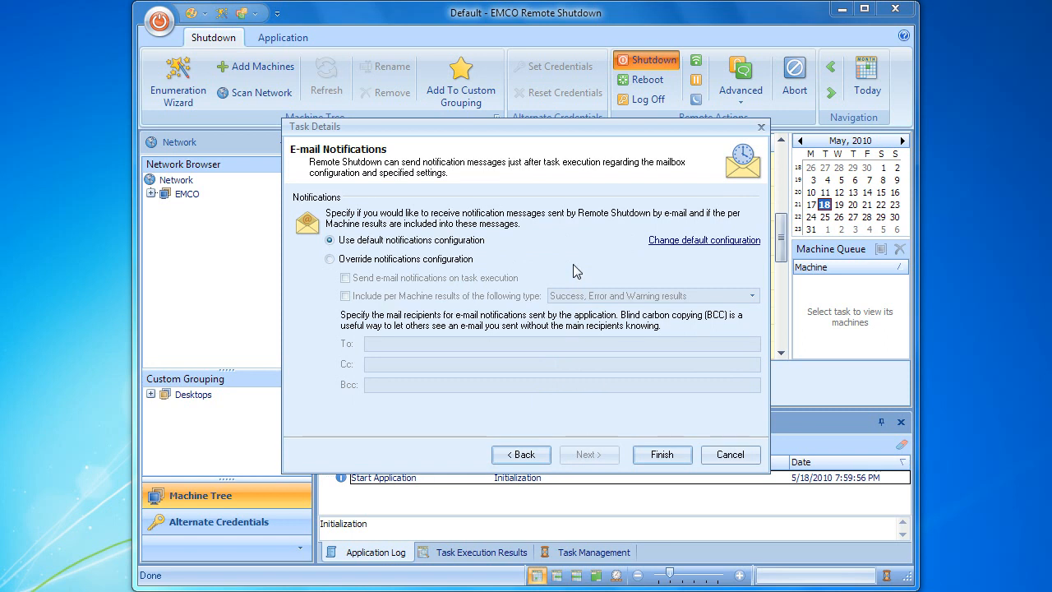
pyautogui.click(704, 240)
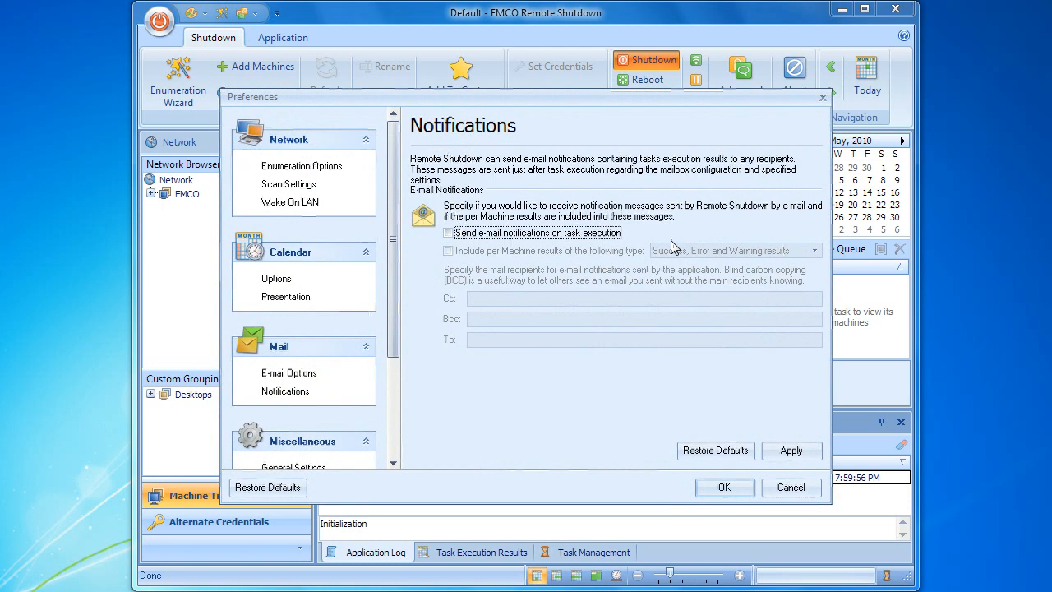
pyautogui.click(447, 233)
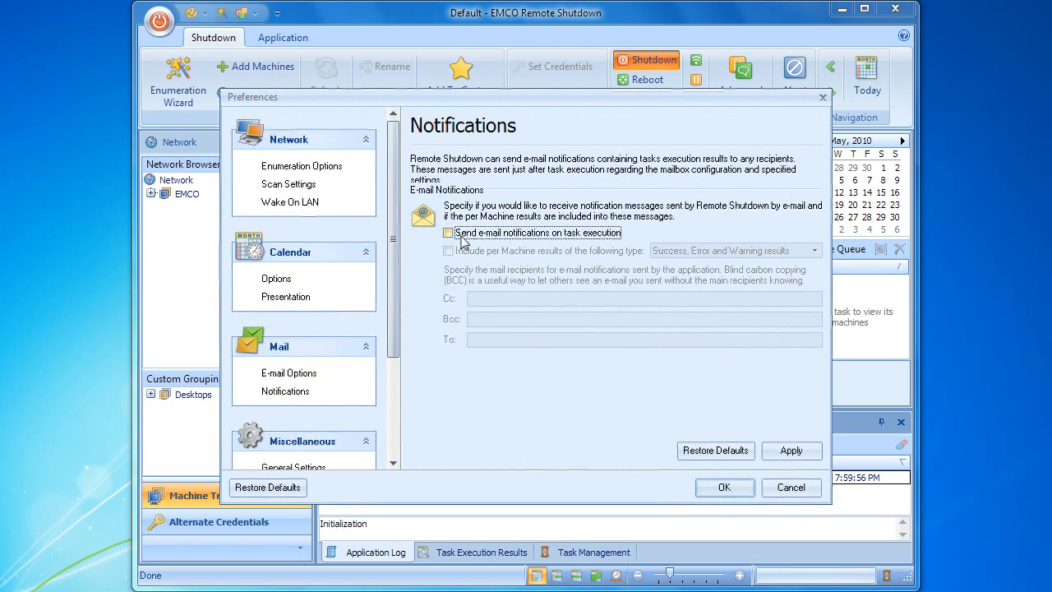
pyautogui.click(449, 233)
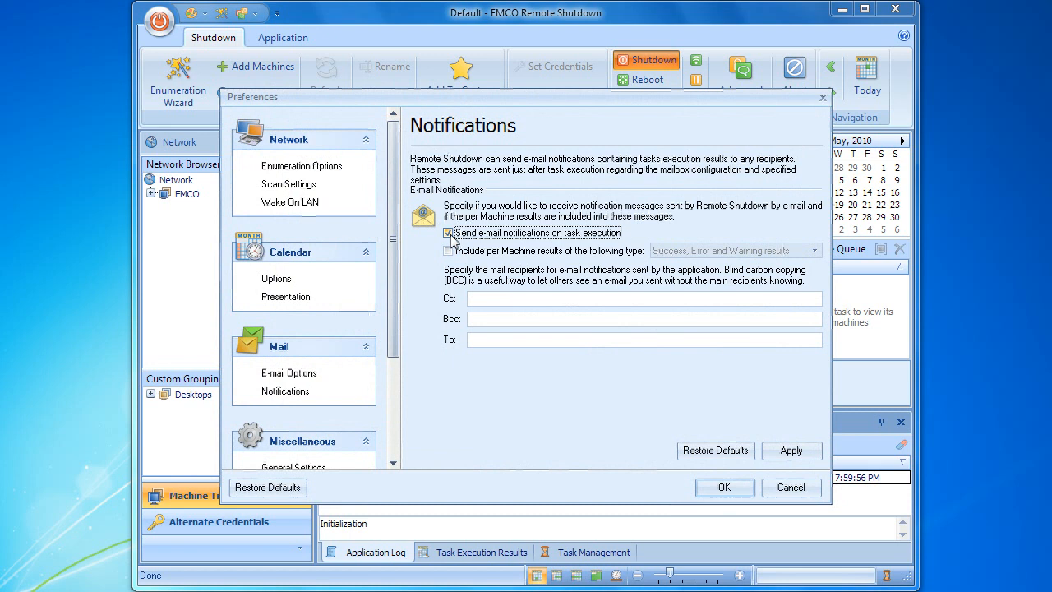
pyautogui.click(448, 250)
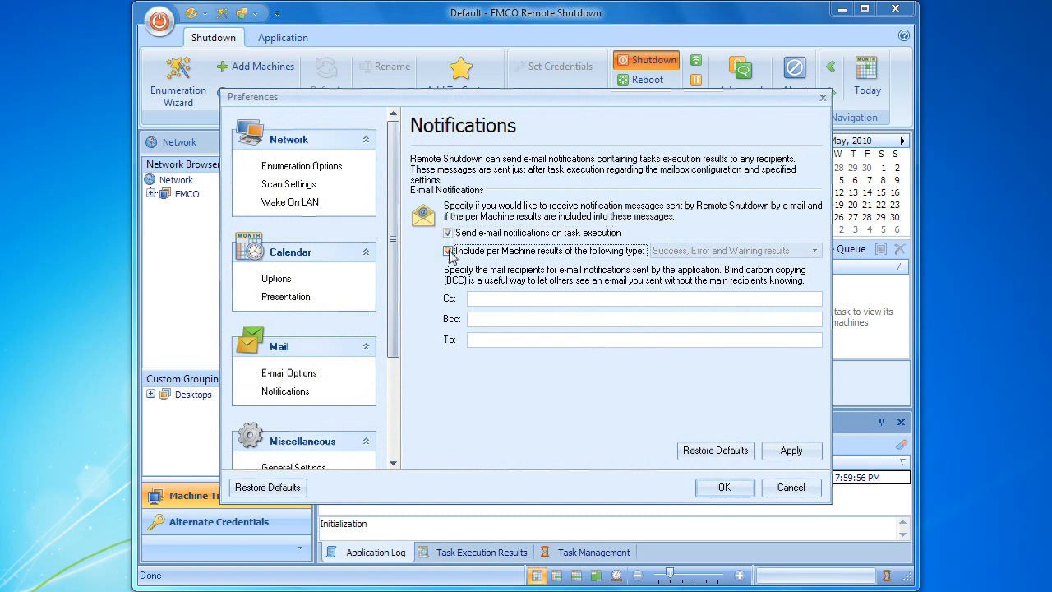
pyautogui.click(447, 249)
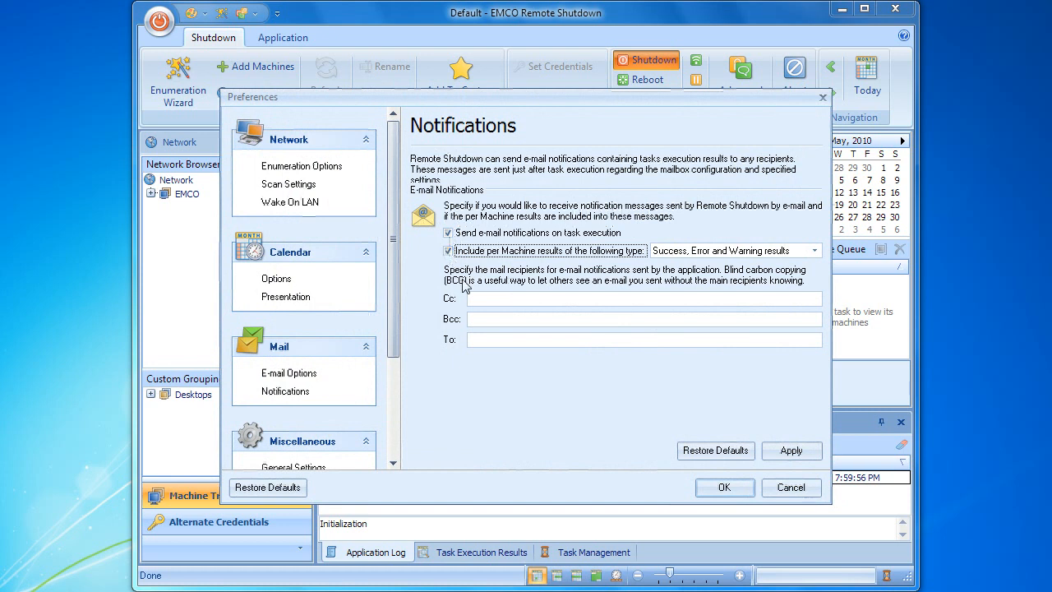
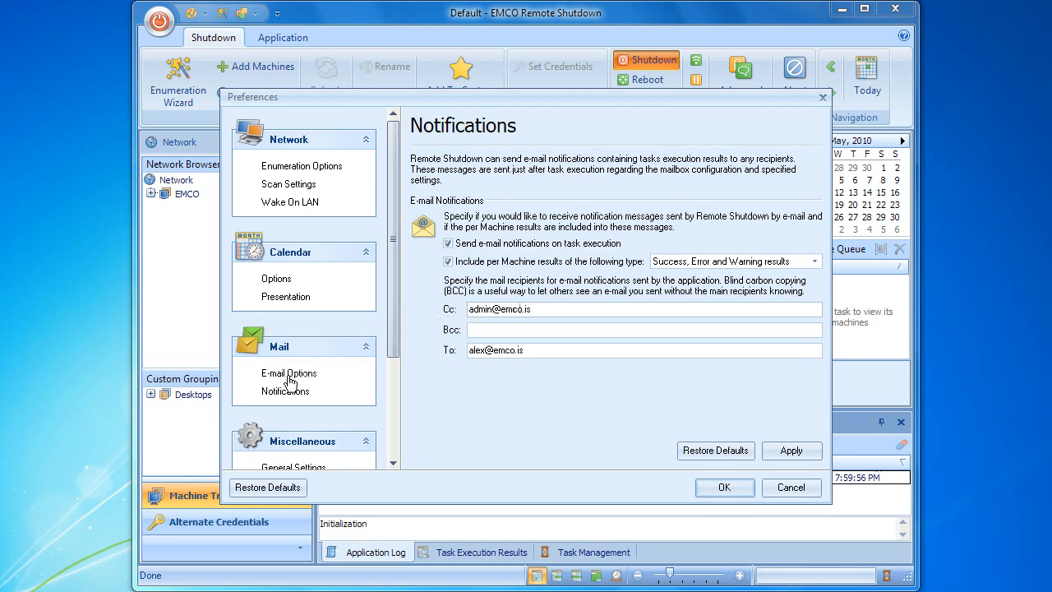
# - Check the Mail E-mail Options and confirm Preferences with OK
pyautogui.click(289, 371)
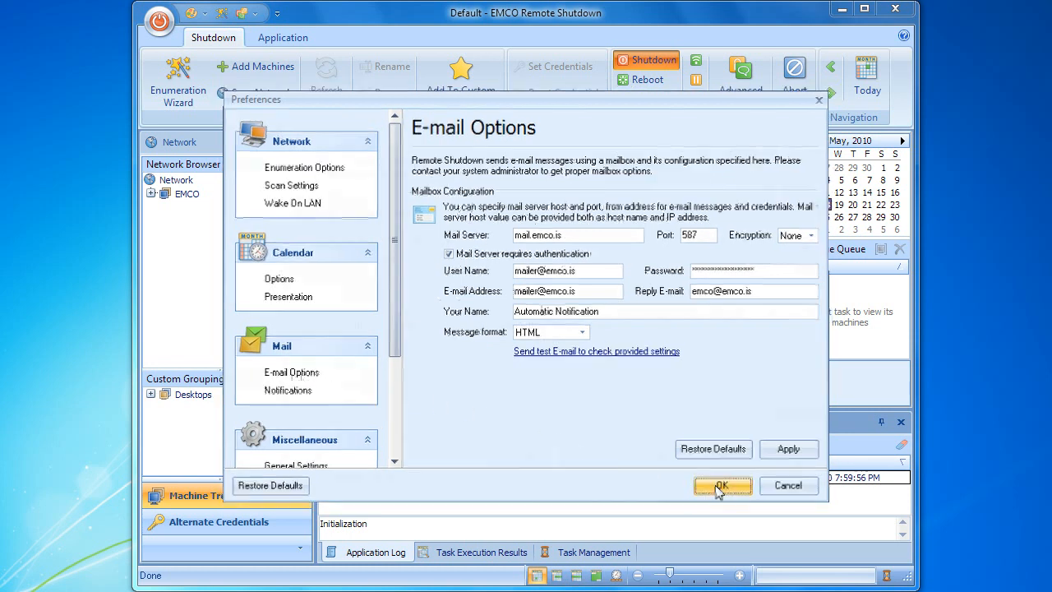
pyautogui.click(722, 485)
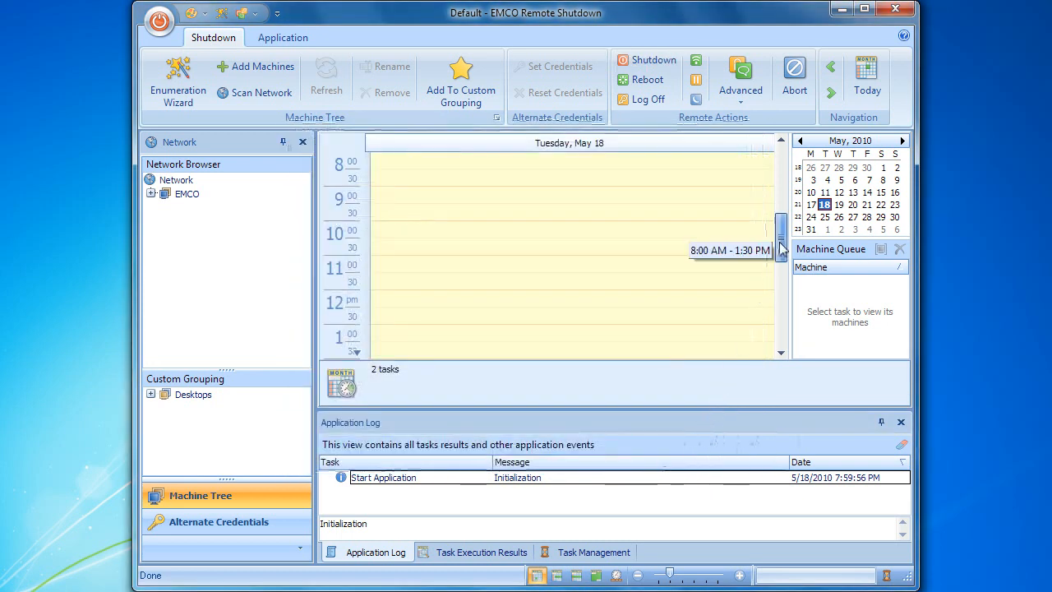
# - Scroll the day calendar down to the evening Maintenance Reboot and Shutdown tasks
pyautogui.scroll(-3)
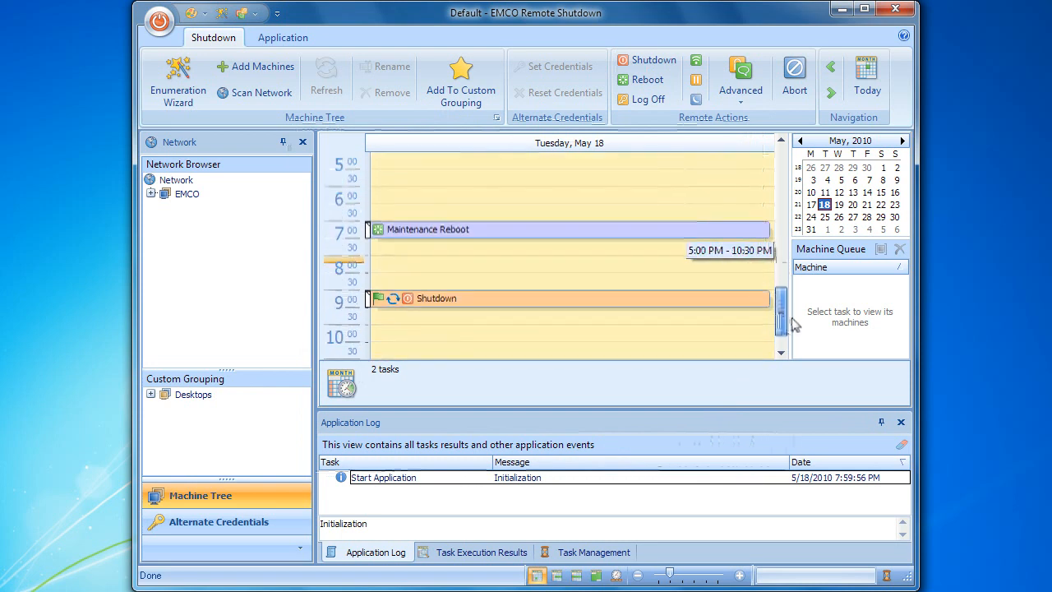
pyautogui.scroll(-3)
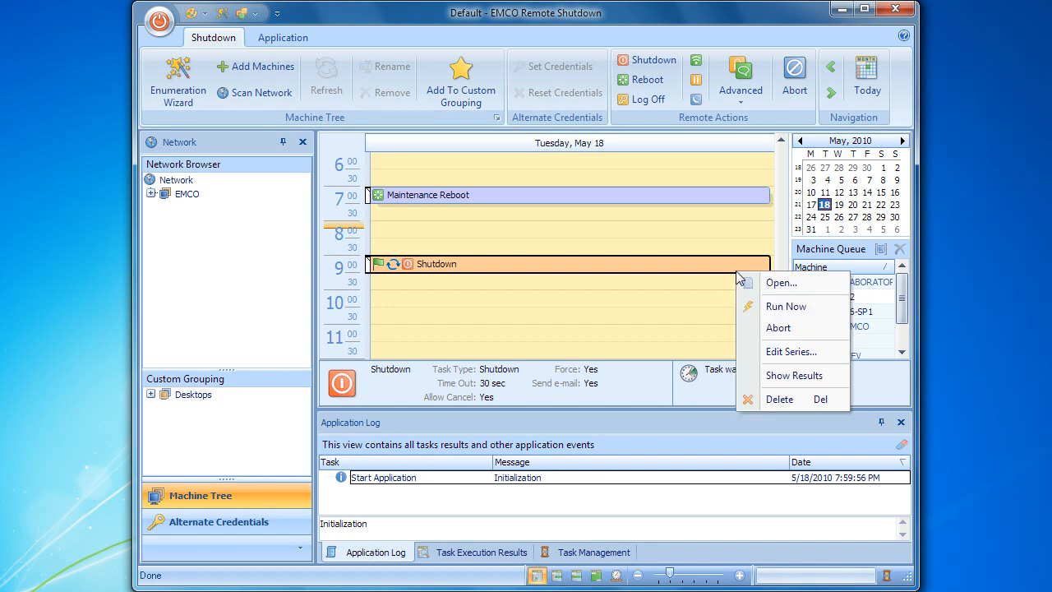
pyautogui.moveTo(786, 306)
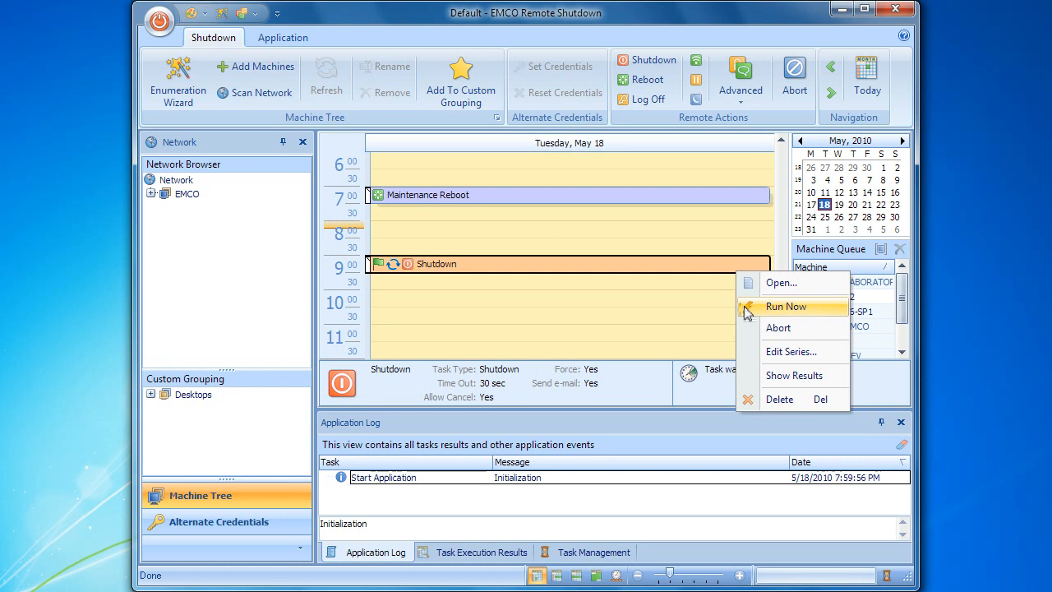
# - Run the Shutdown task now so it starts connecting to the target machines
pyautogui.click(785, 306)
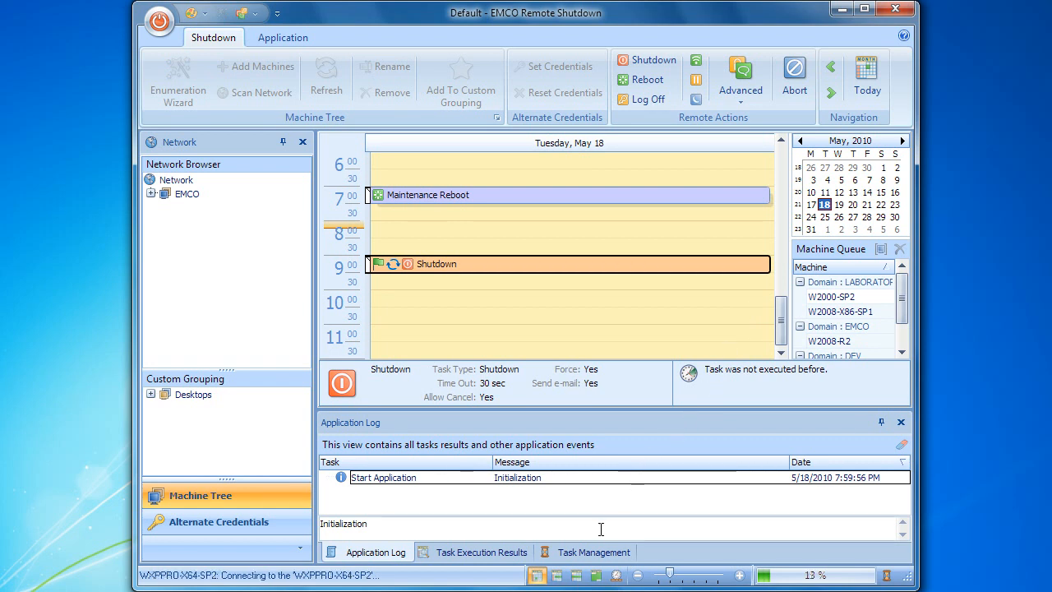
# - Watch the Shutdown task in Task Management until it completes with 0 succeeded and 4 errors
pyautogui.click(594, 553)
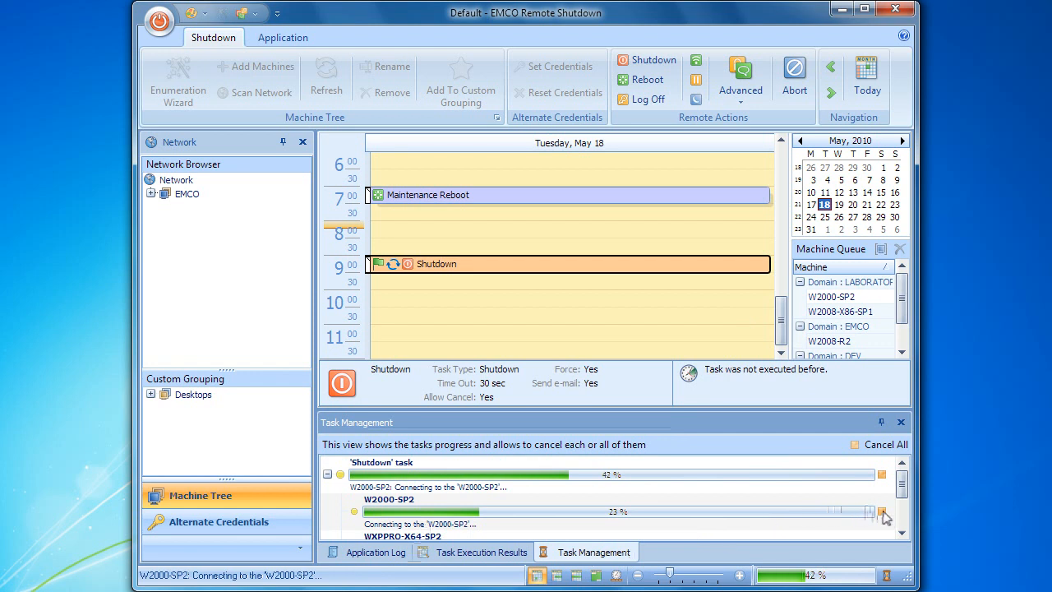
pyautogui.click(881, 512)
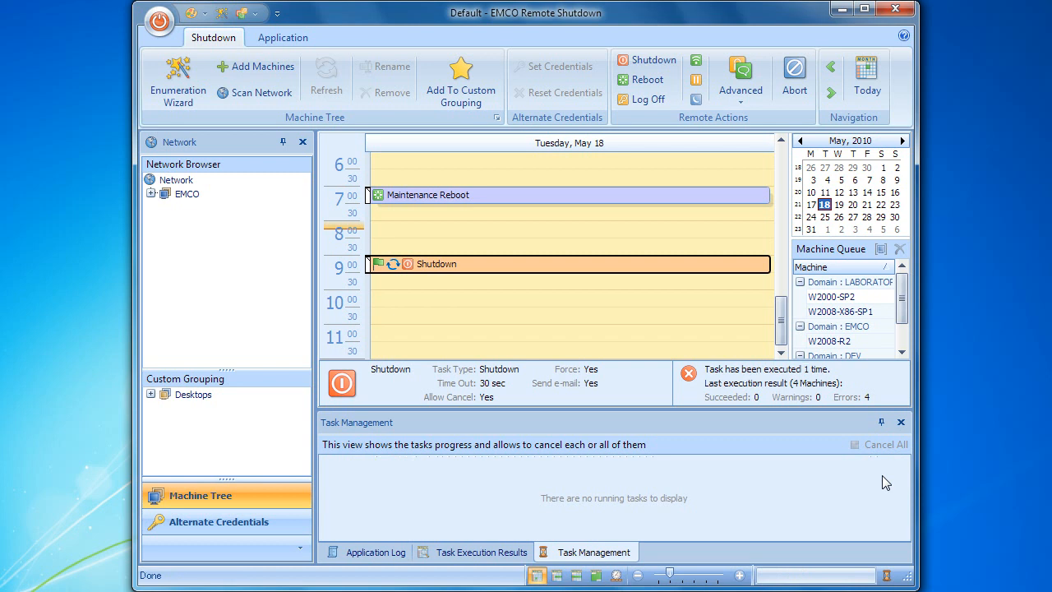
pyautogui.moveTo(702, 265)
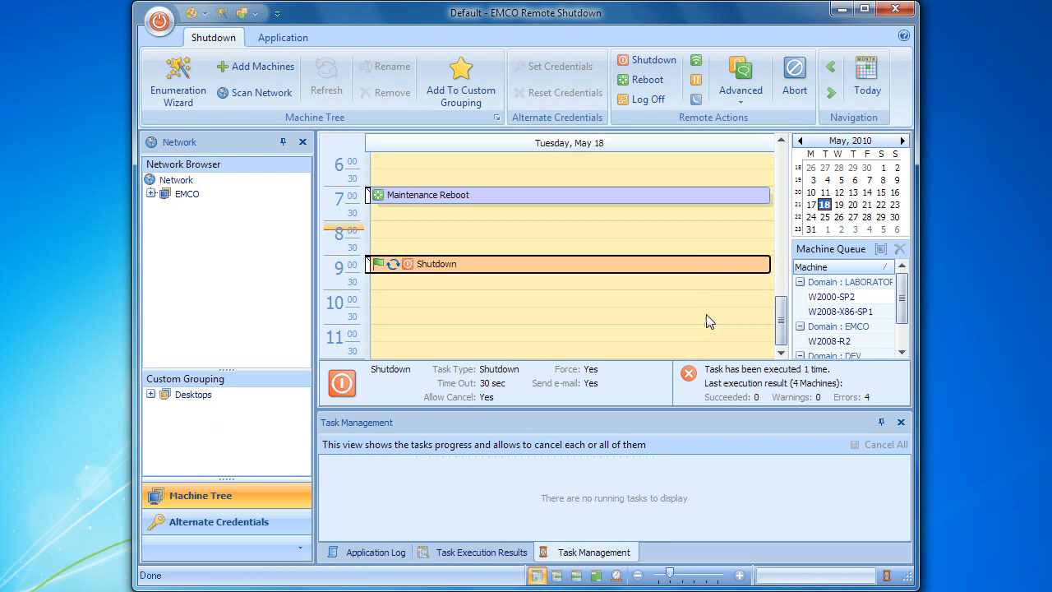
pyautogui.moveTo(665, 204)
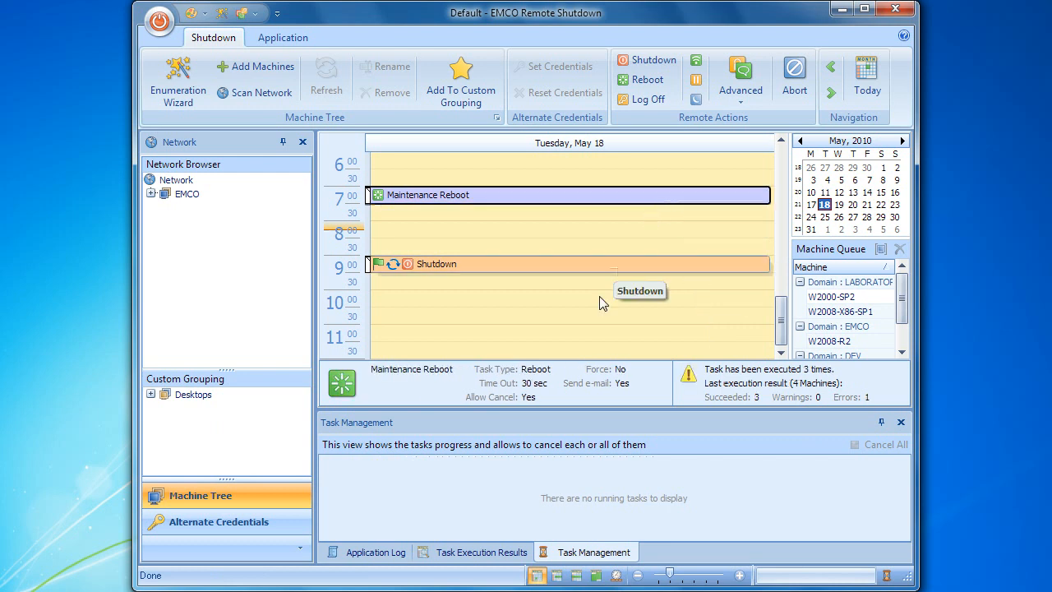
# - Select the Maintenance Reboot task and view its Task Execution Results: 3 succeeded, 1 error
pyautogui.click(480, 552)
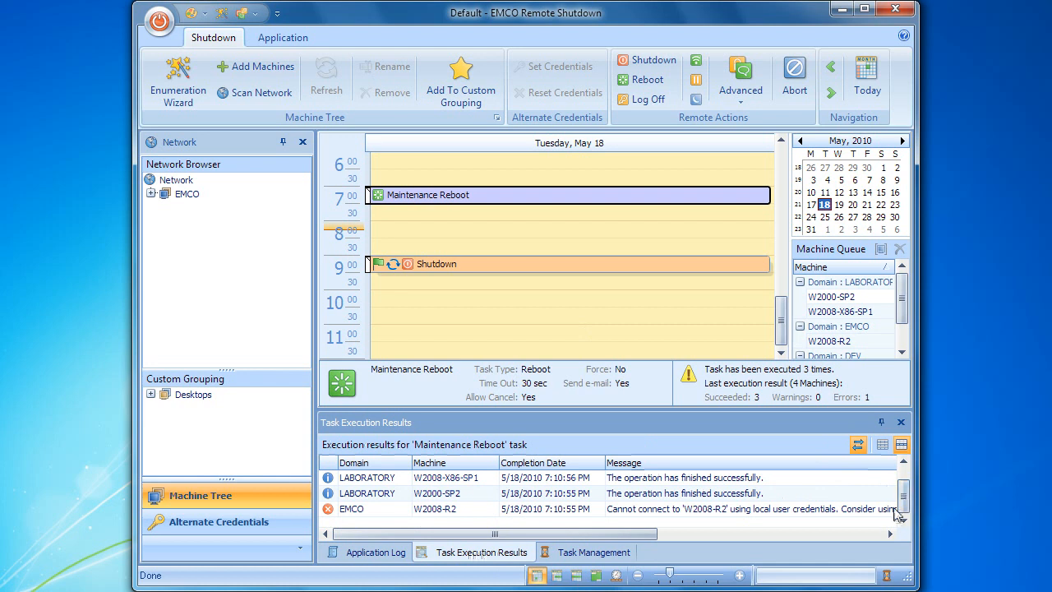
pyautogui.click(889, 533)
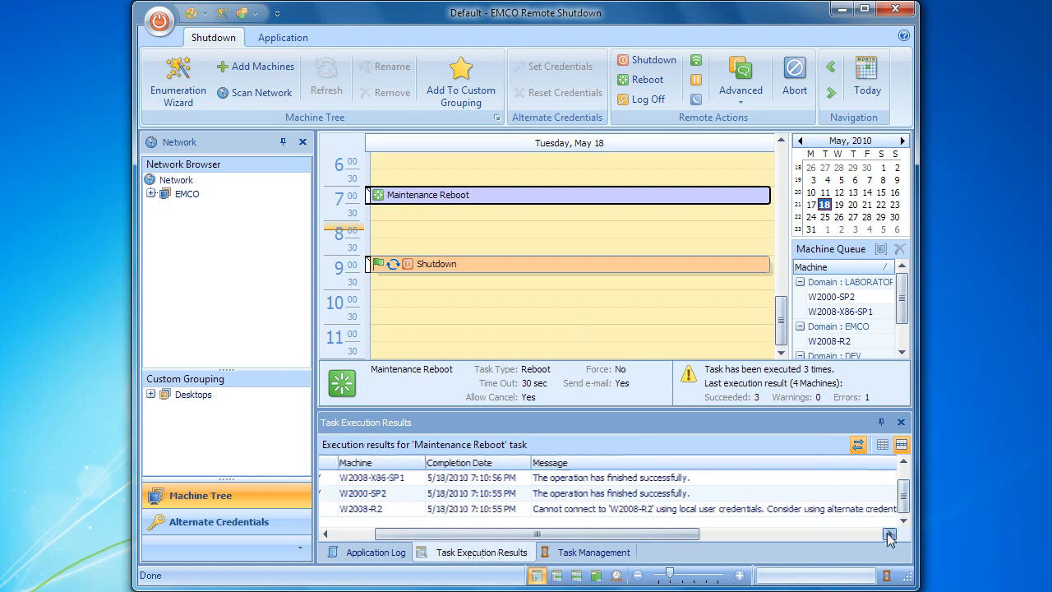